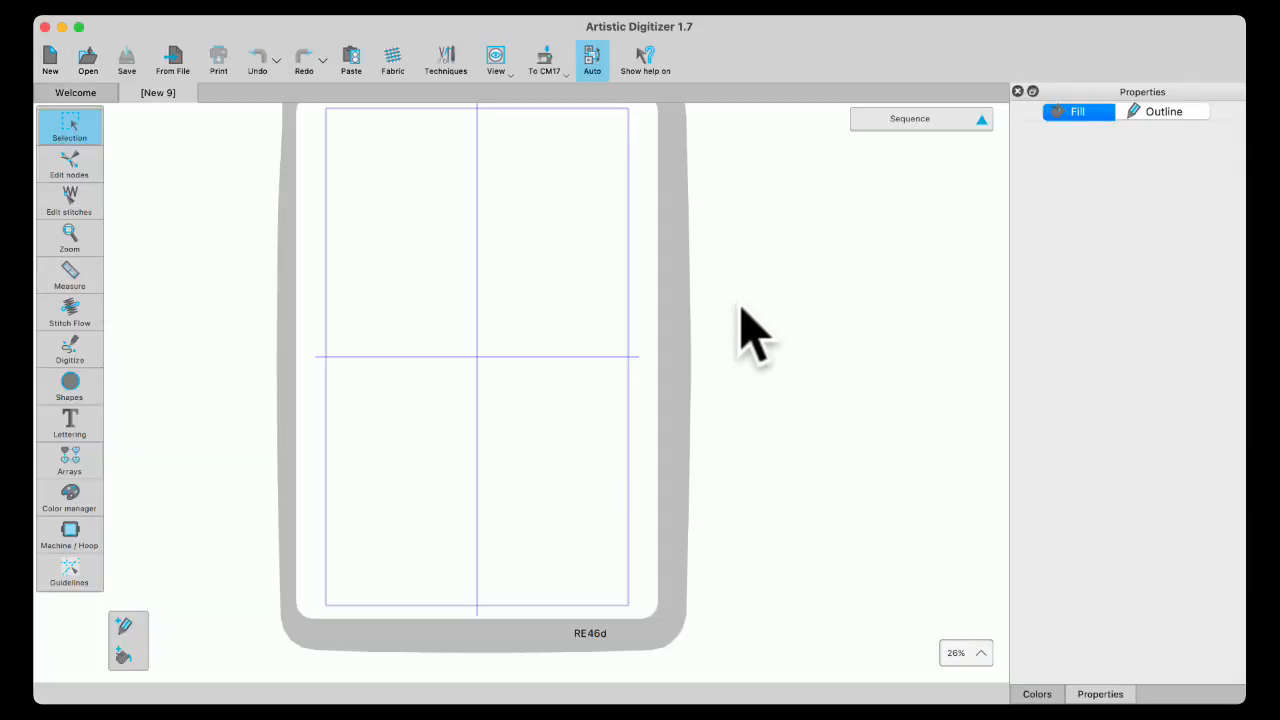
- Choose the Ellipse shape from the Shapes flyout for drawing
left_click(68, 388)
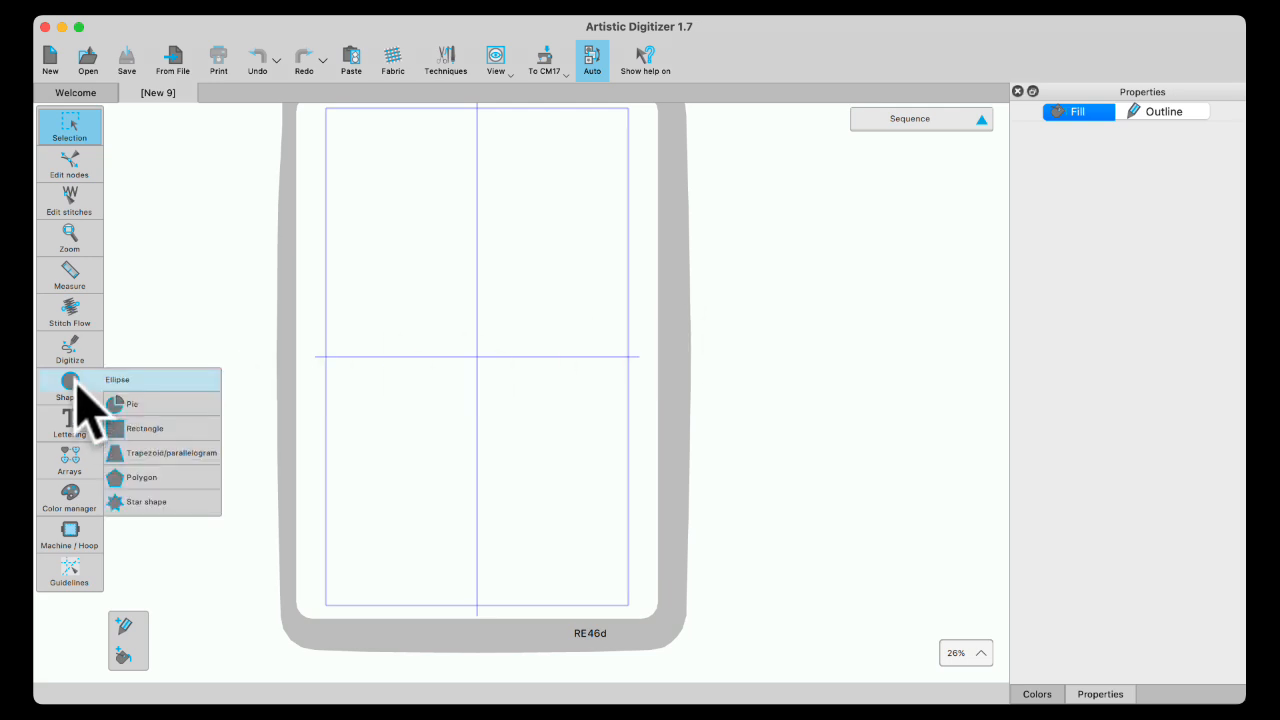
mouse_move(70, 380)
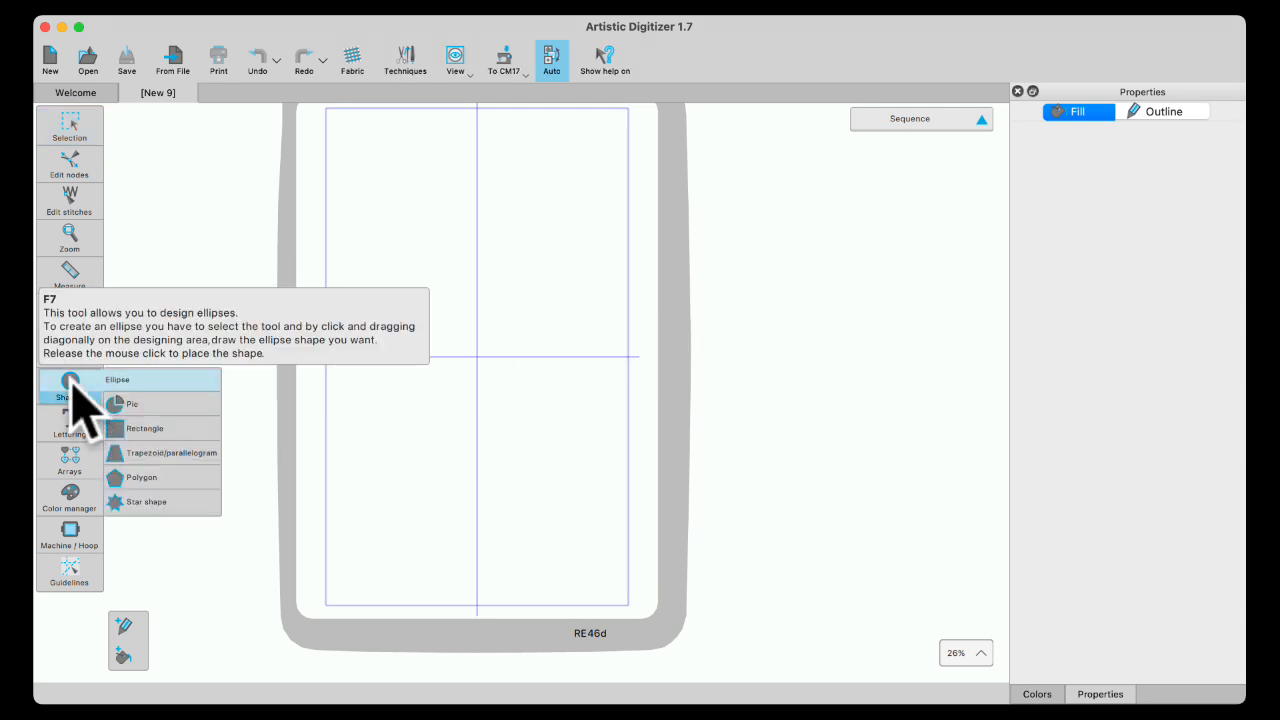
left_click(68, 388)
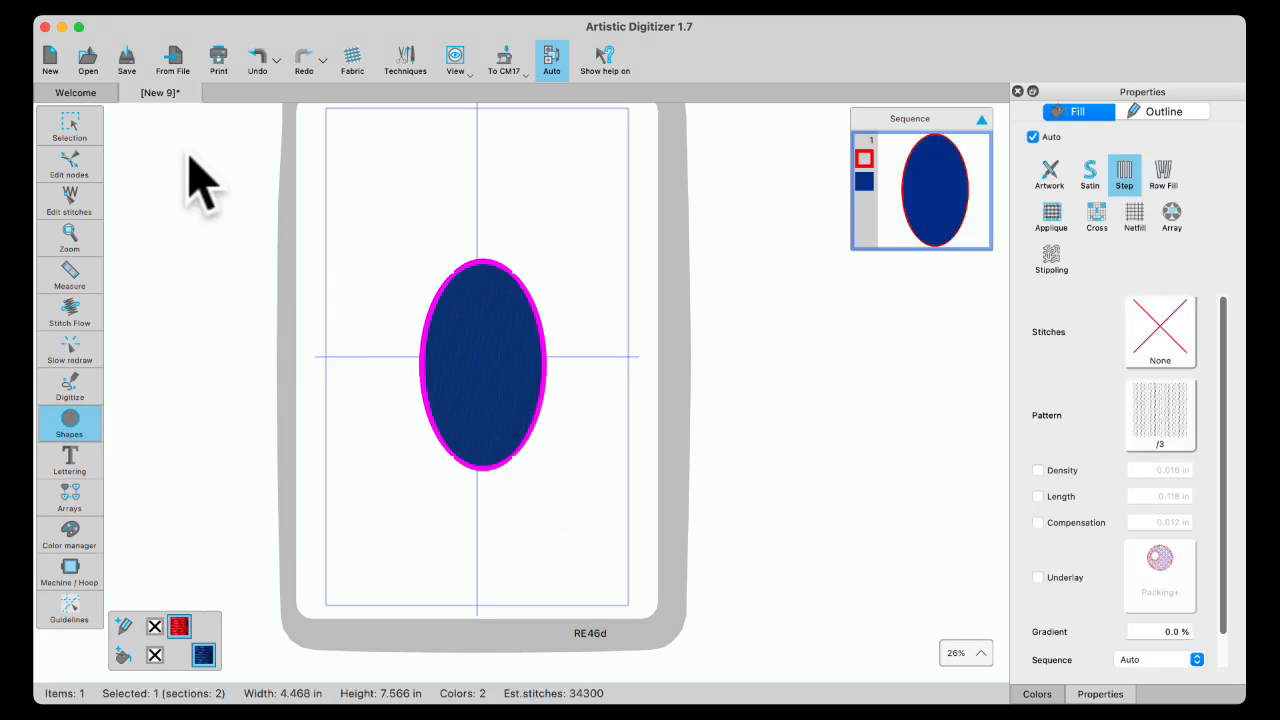
mouse_move(70, 124)
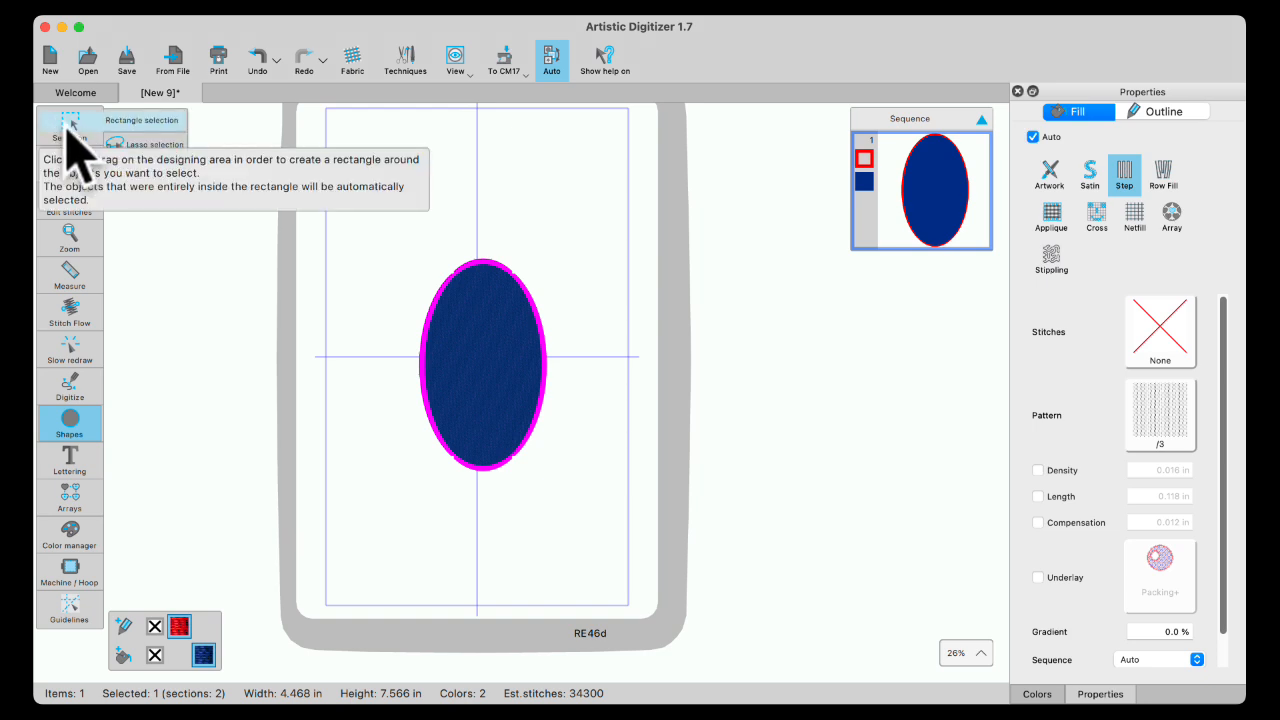
- Select the blue ellipse and show the Janome thread colour list in the side panel
left_click(68, 126)
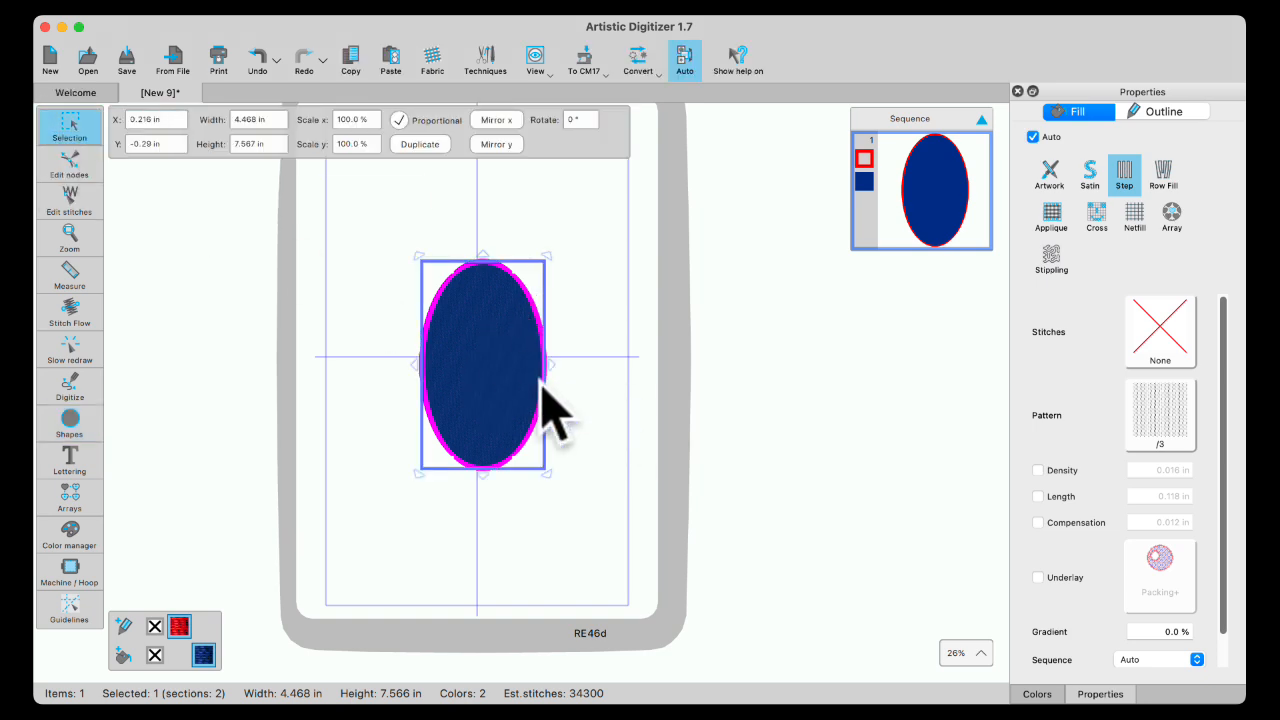
mouse_move(1070, 710)
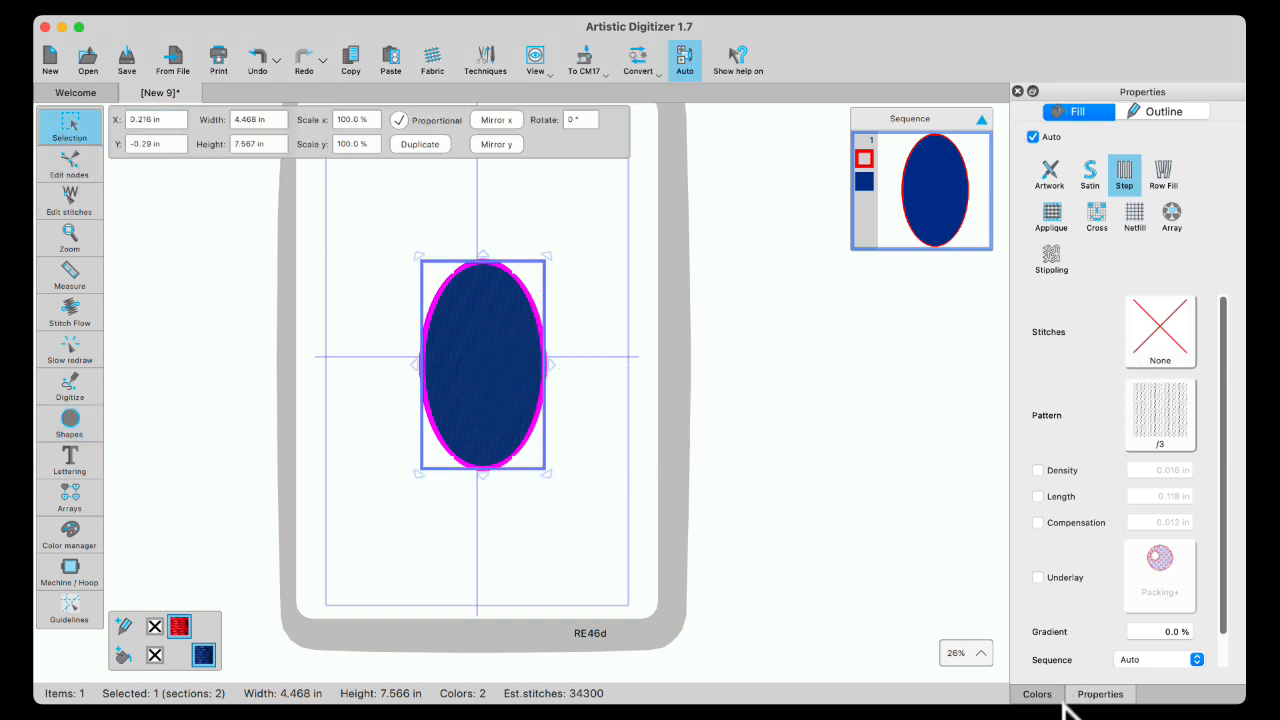
left_click(1036, 692)
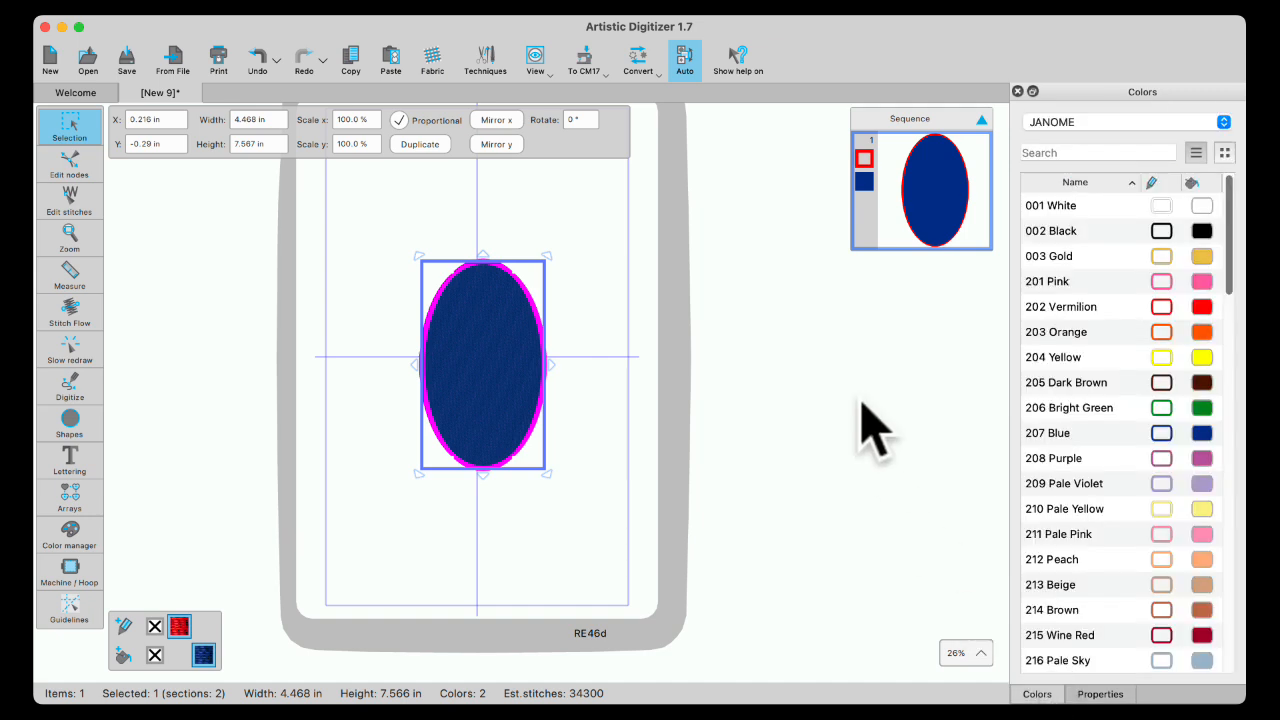
mouse_move(828, 80)
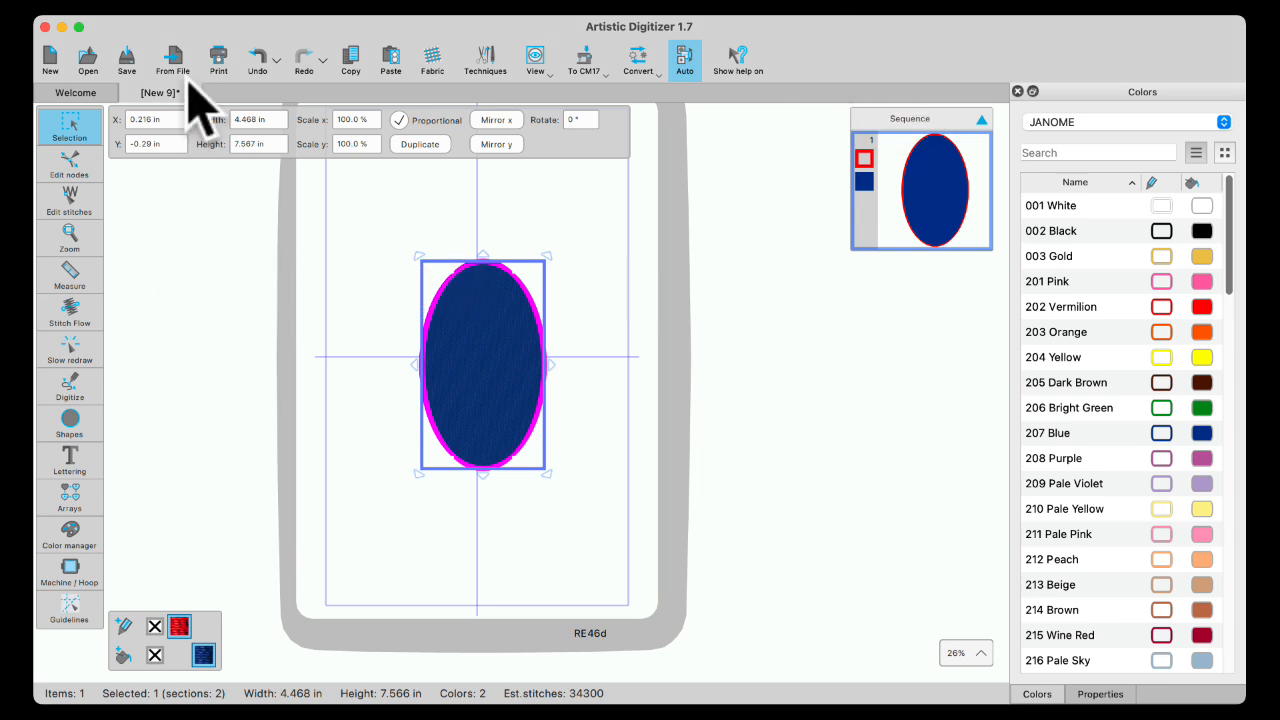
mouse_move(416, 44)
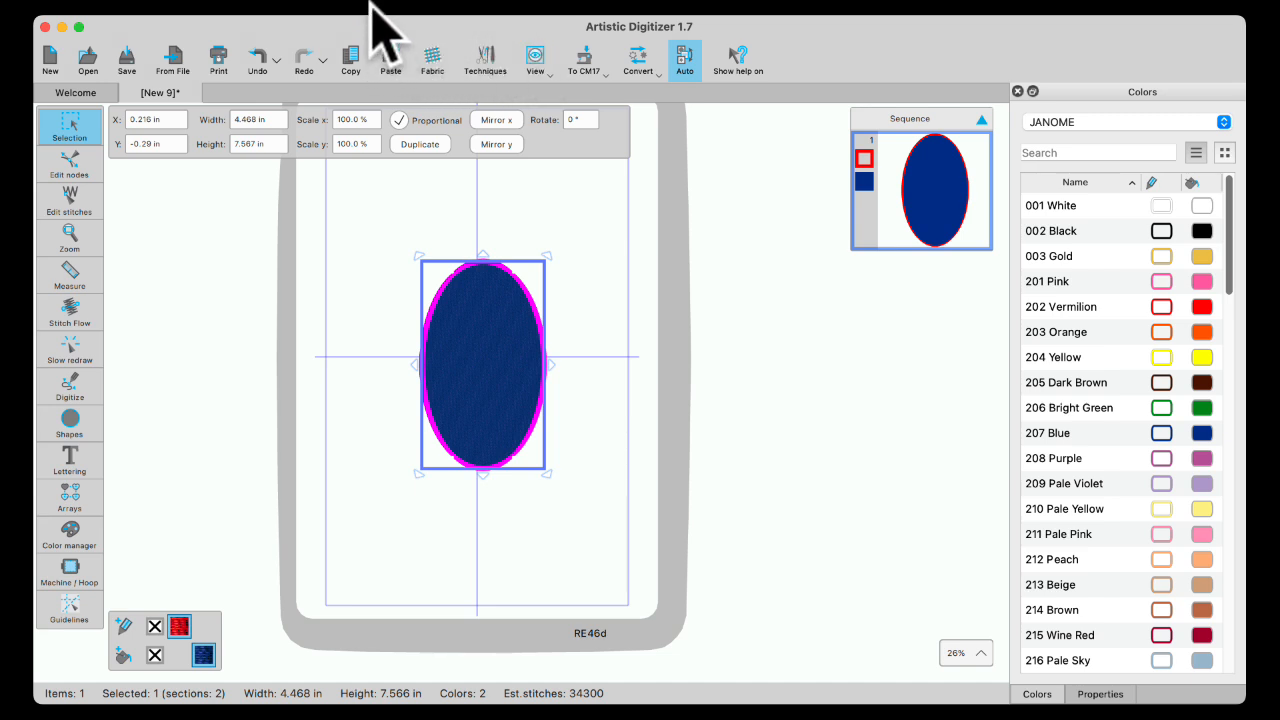
mouse_move(388, 76)
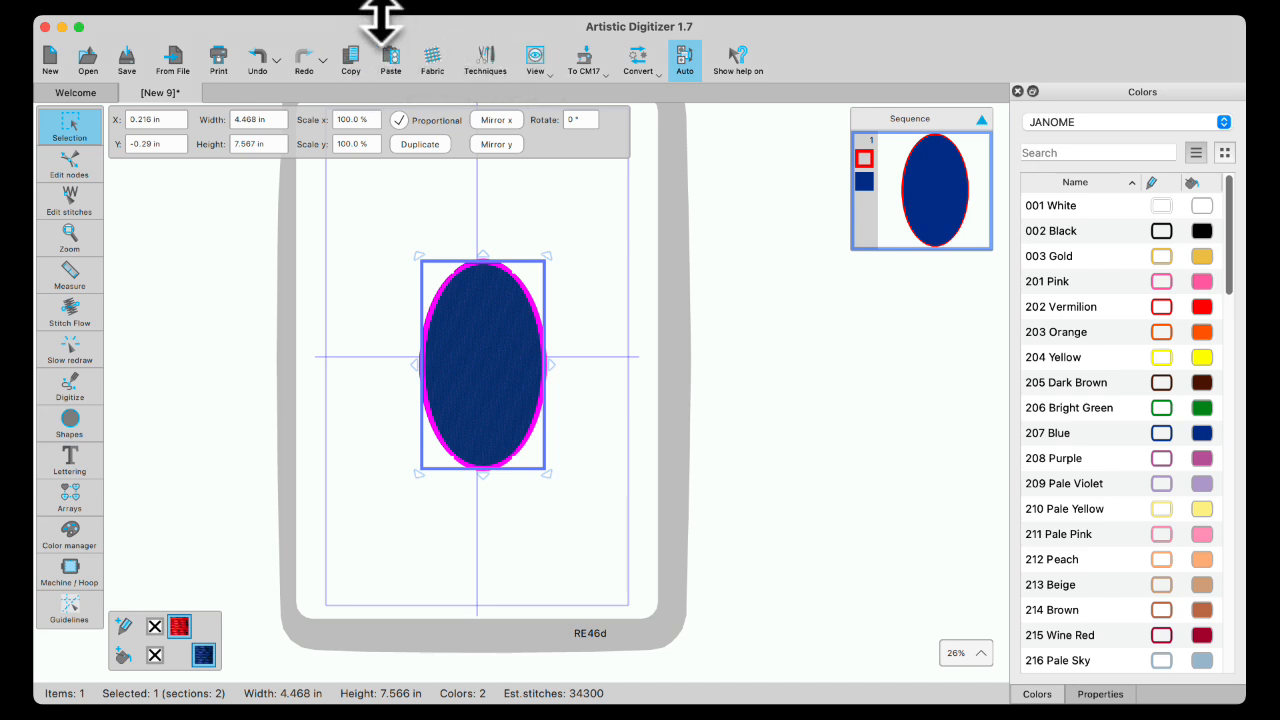
- Bring up the Help Topics window from the Help menu
left_click(370, 8)
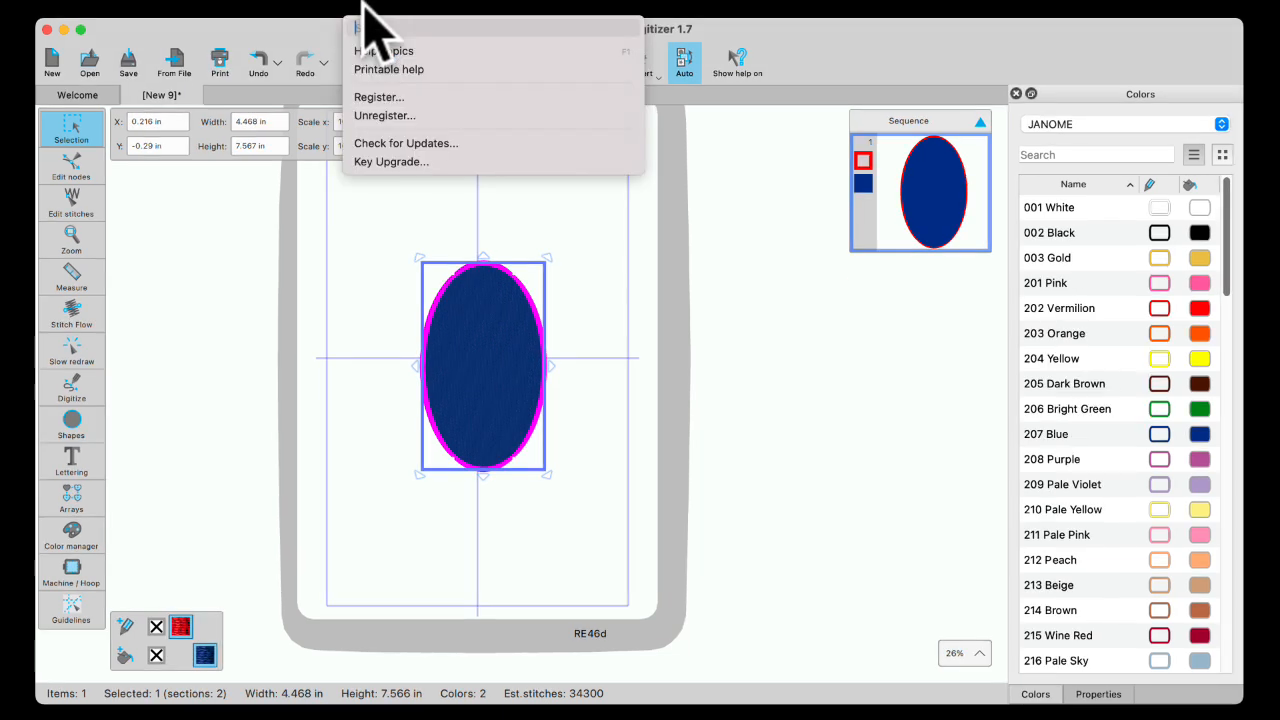
mouse_move(440, 68)
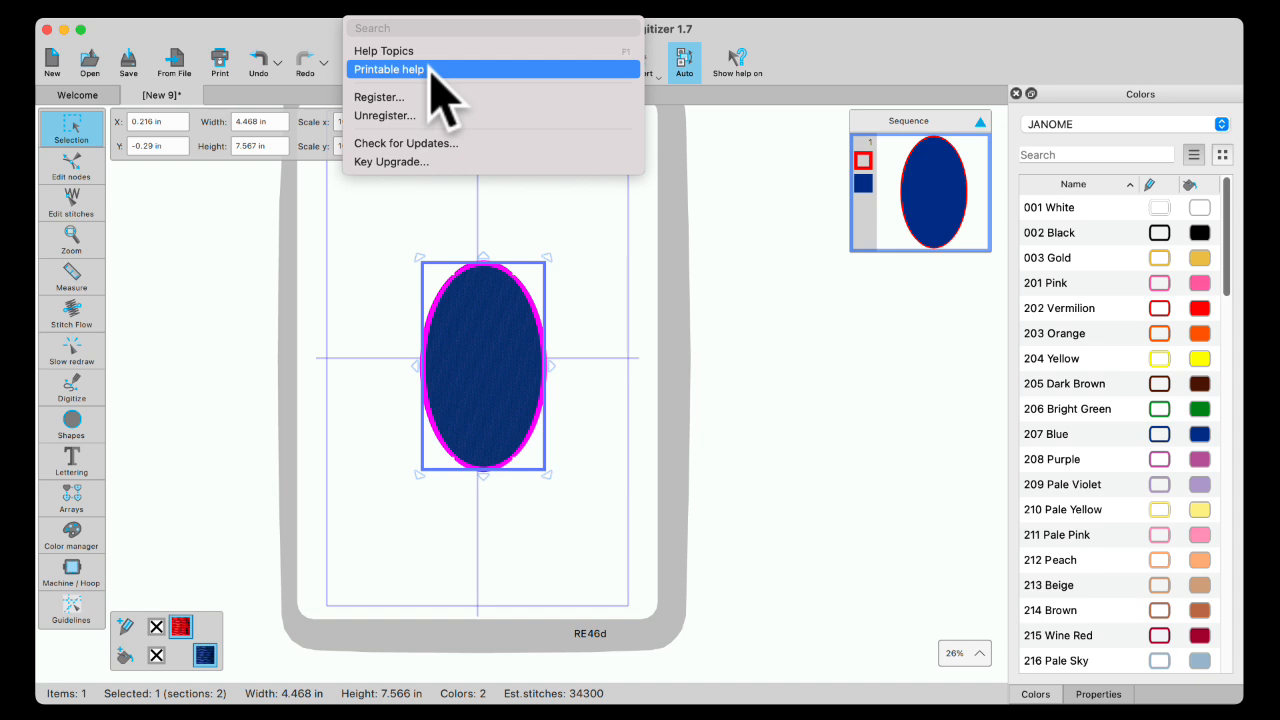
mouse_move(390, 52)
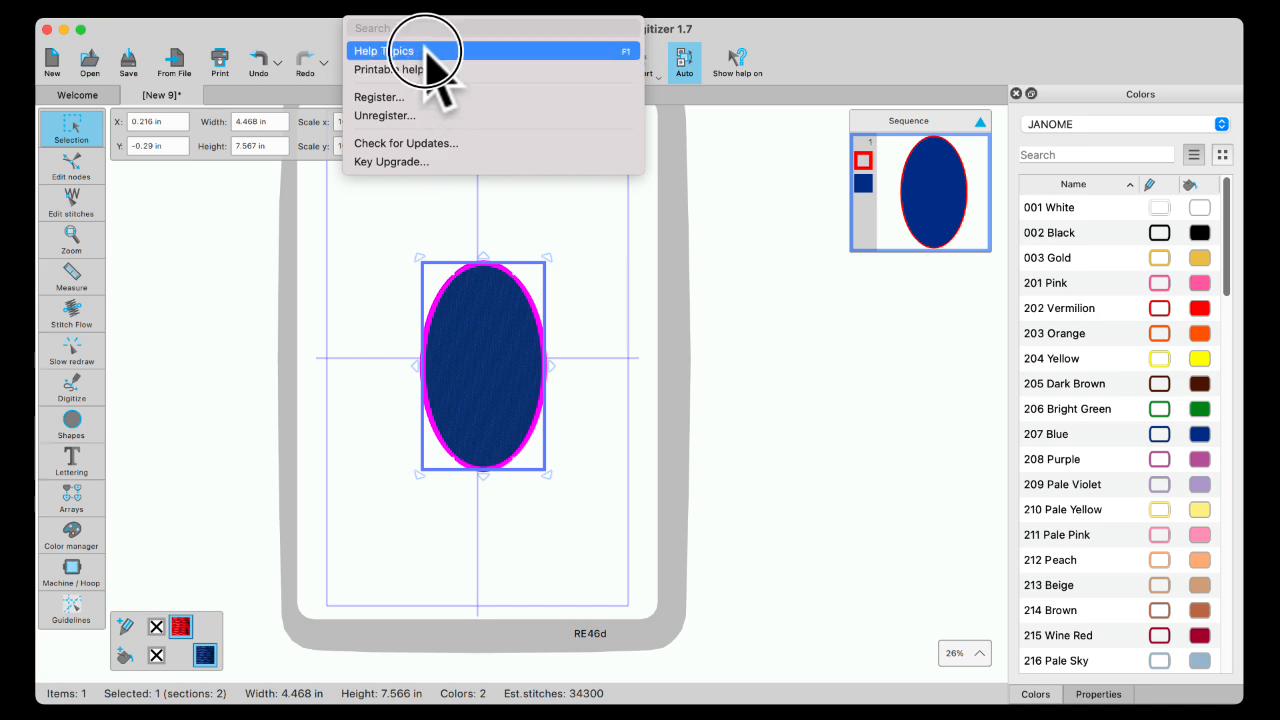
left_click(384, 50)
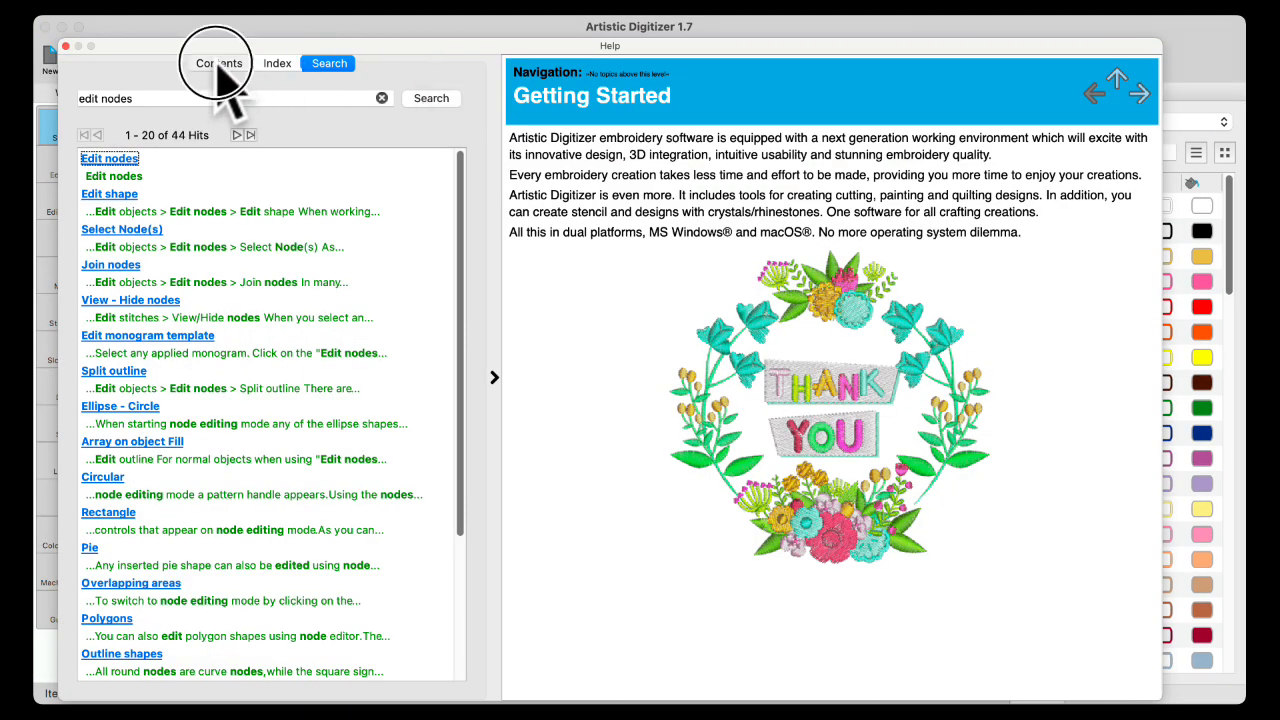
- Show the Quick Reference Card of shortcuts under Getting Started in the Help contents
left_click(220, 62)
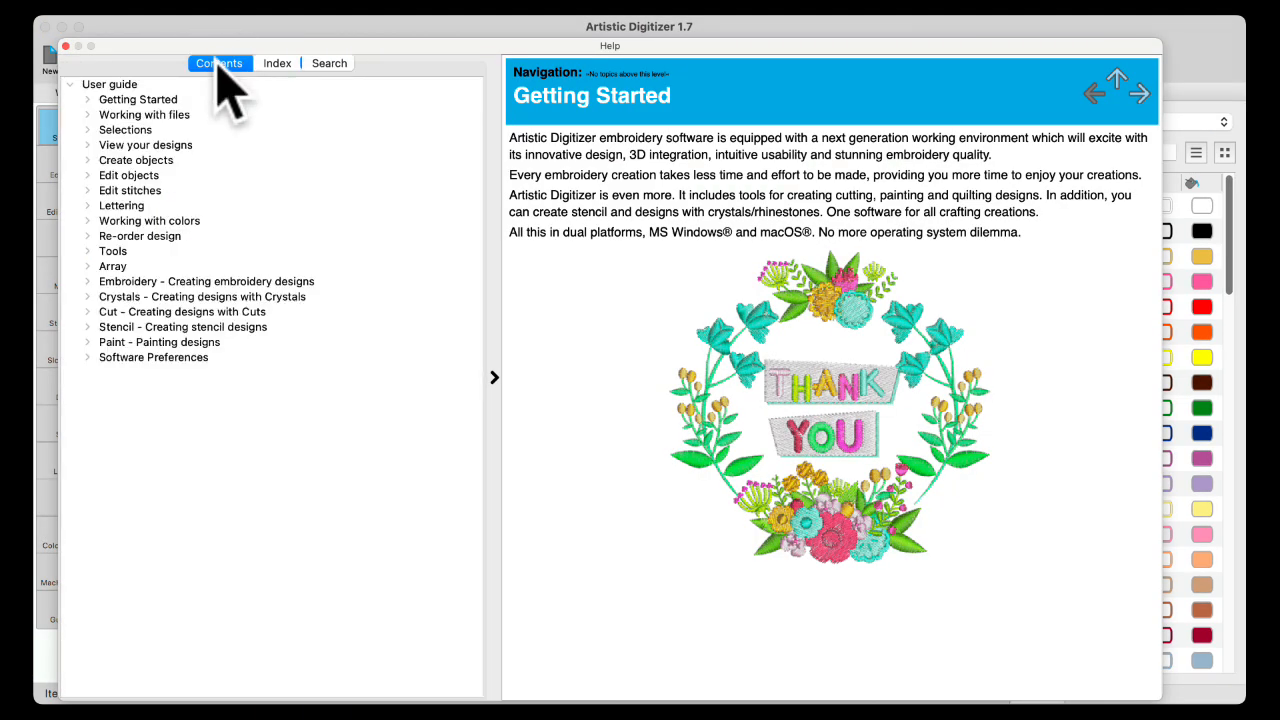
mouse_move(164, 410)
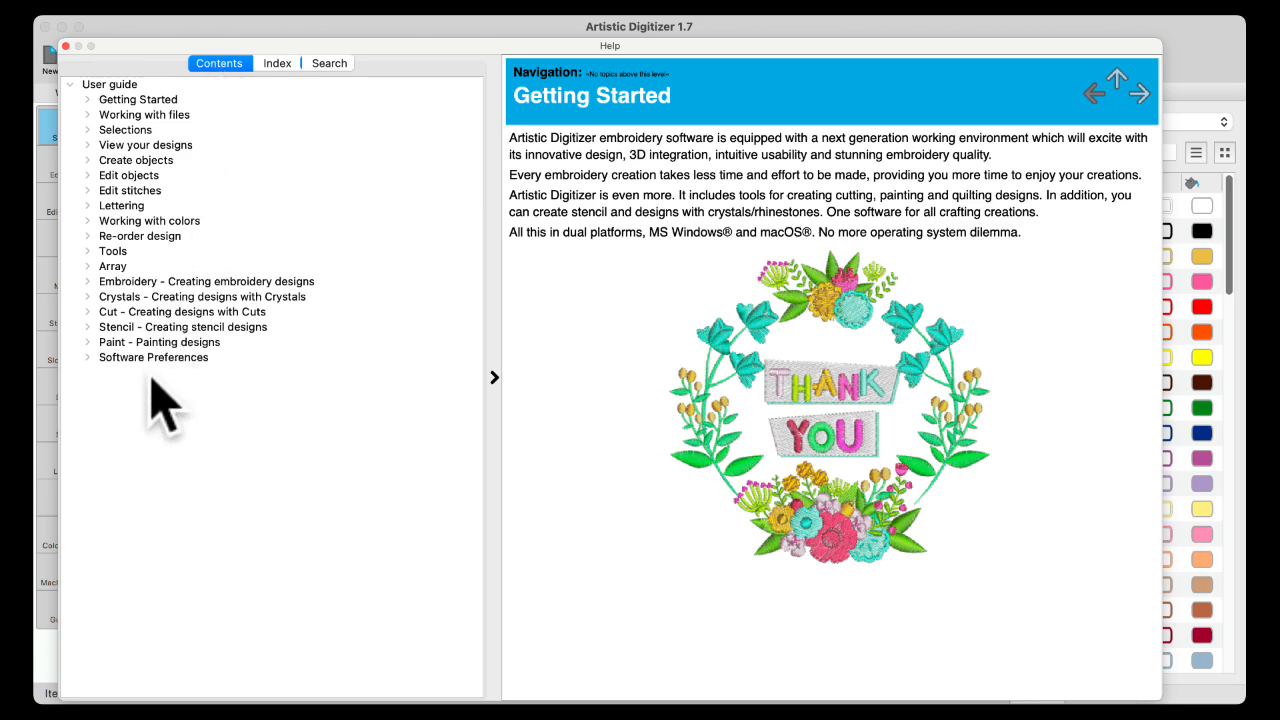
left_click(88, 100)
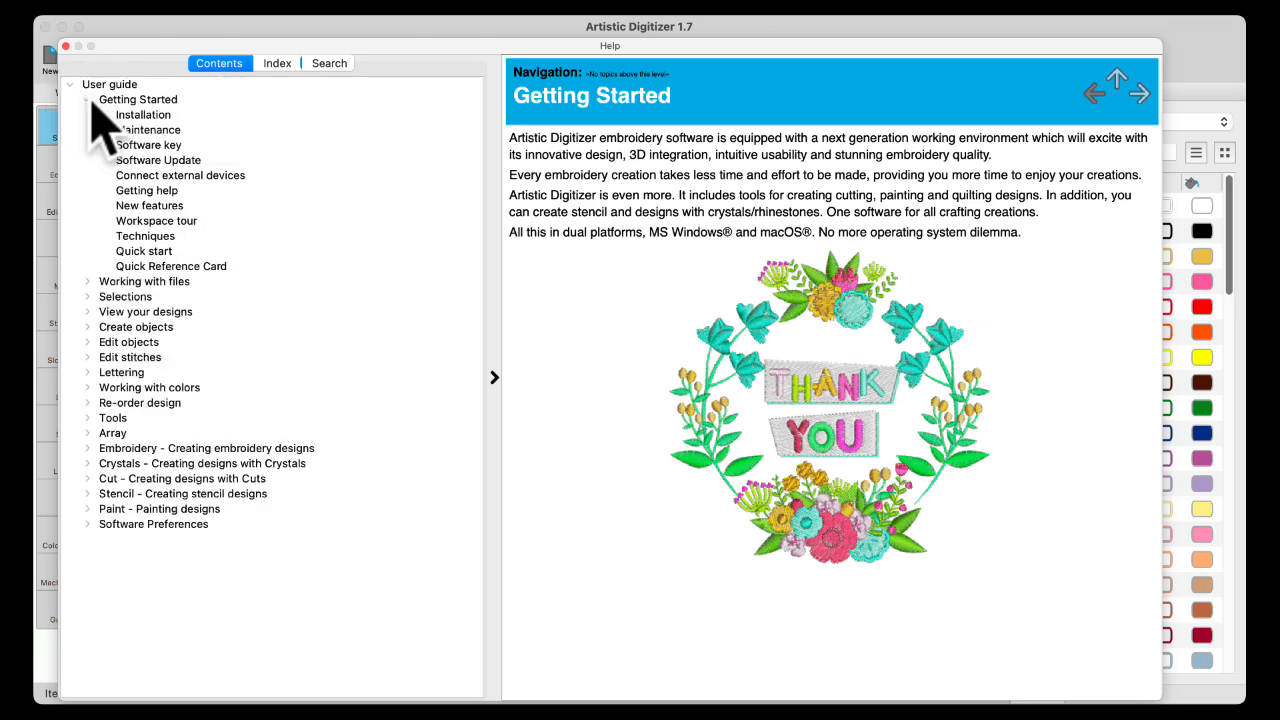
left_click(172, 266)
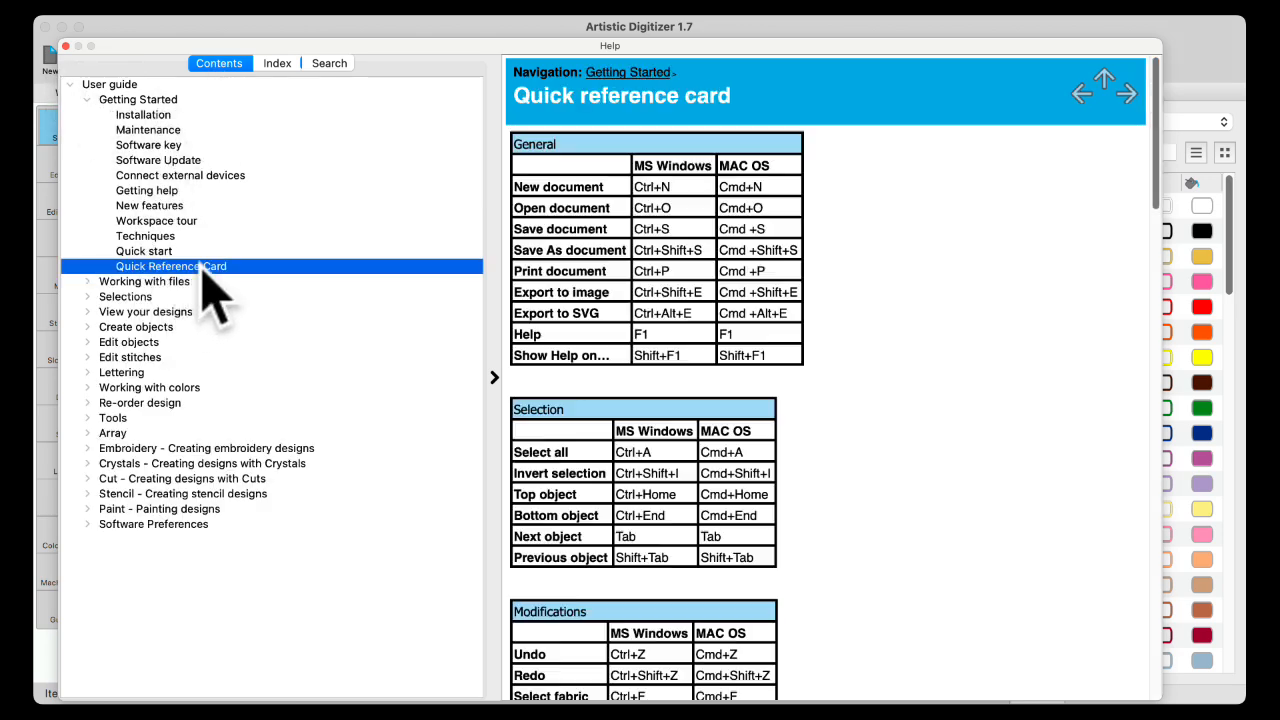
scroll("down", 3)
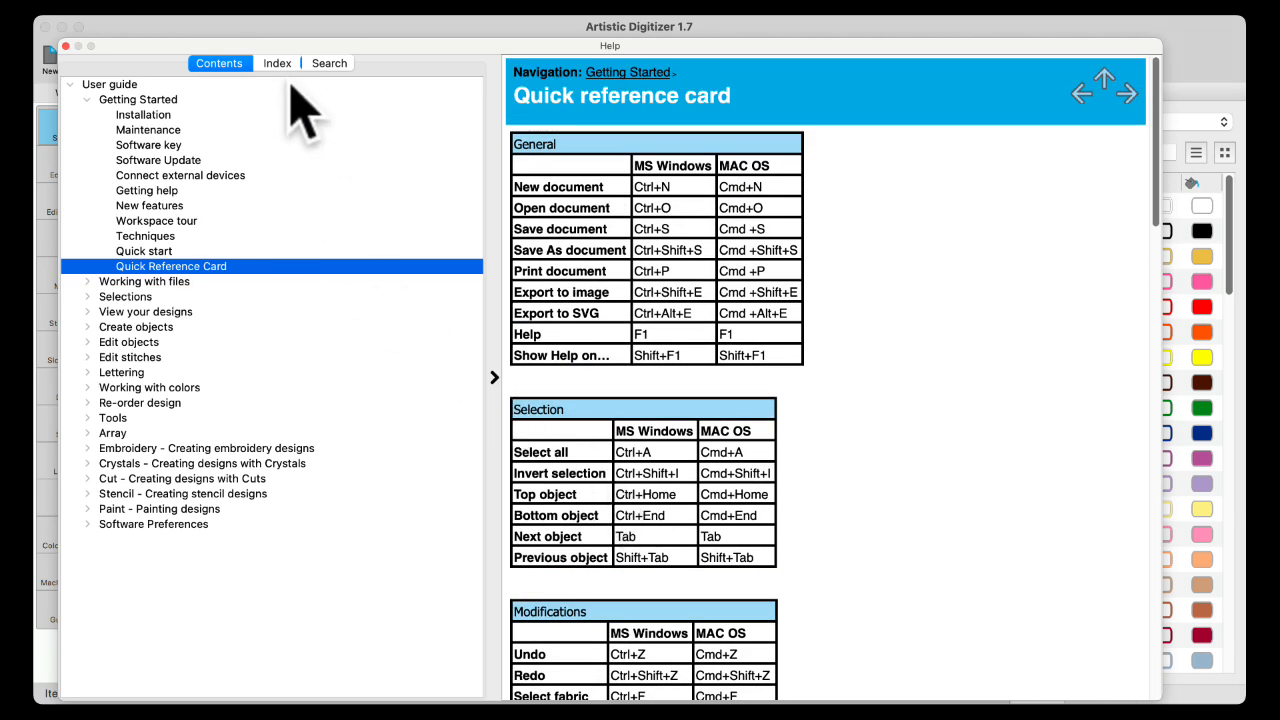
- Reach the File formats topic on supported save types through the alphabetical Help index
left_click(276, 62)
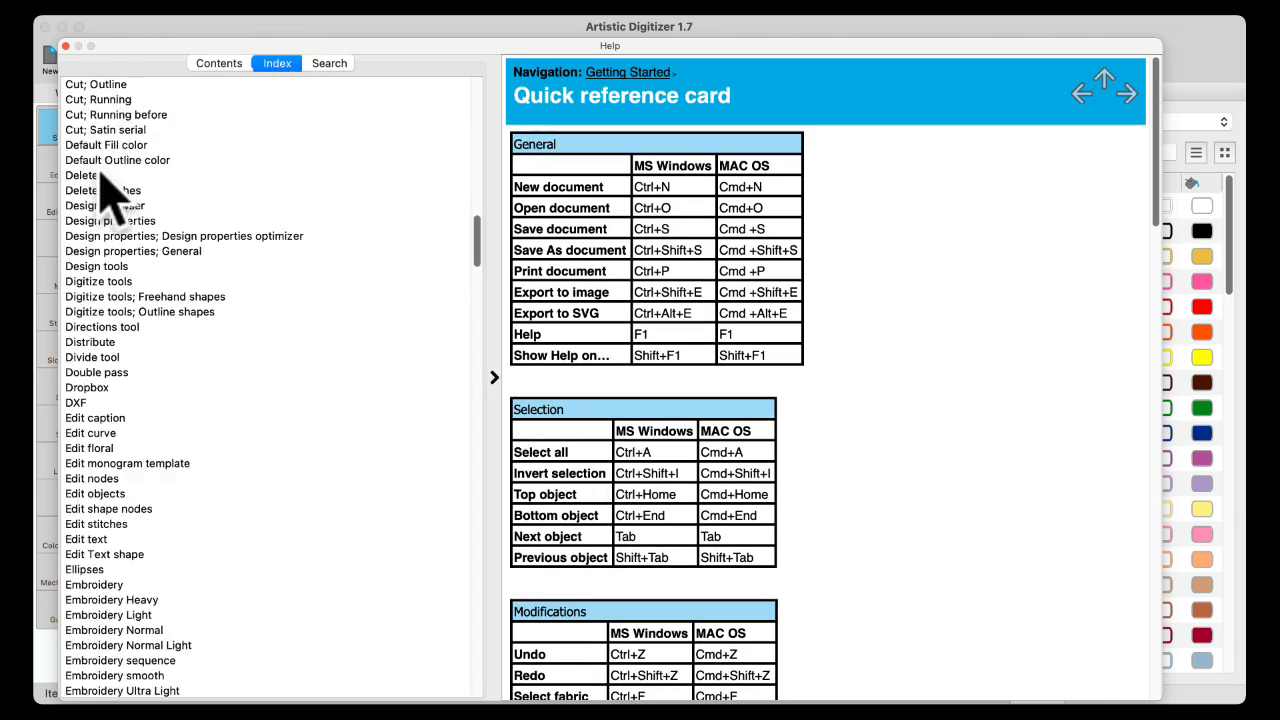
scroll("down", 3)
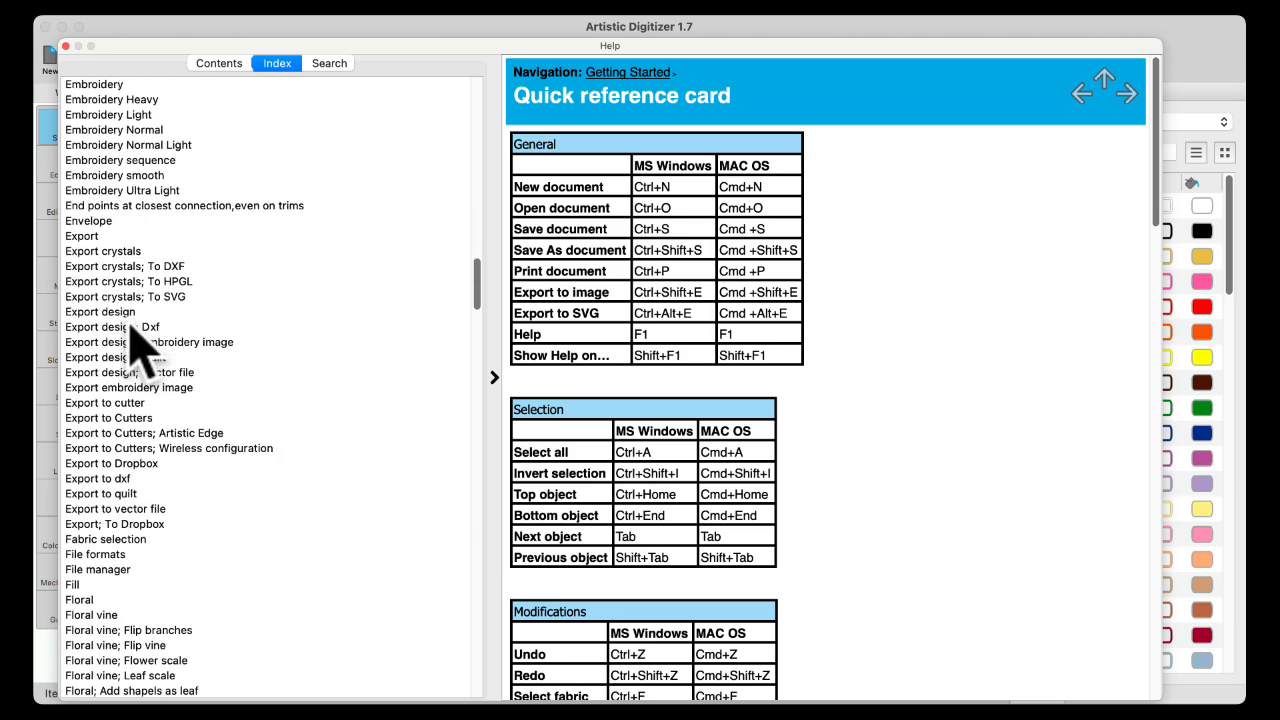
scroll("down", 3)
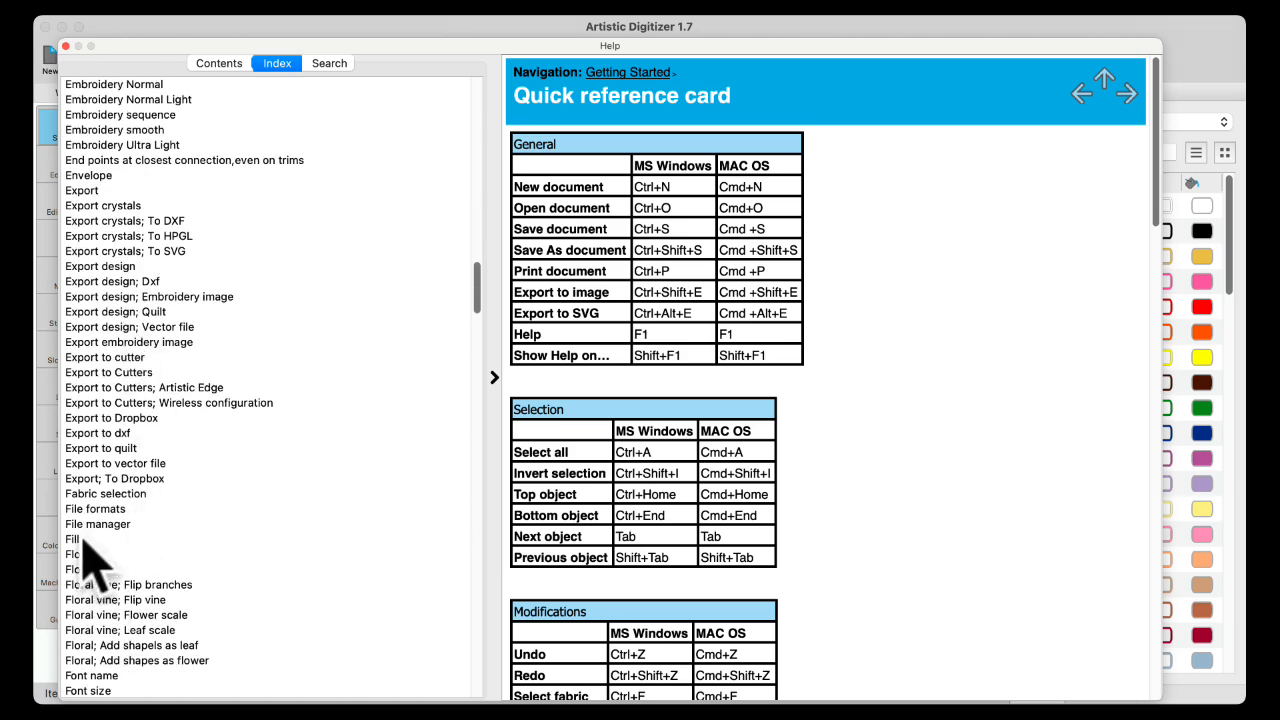
left_click(96, 508)
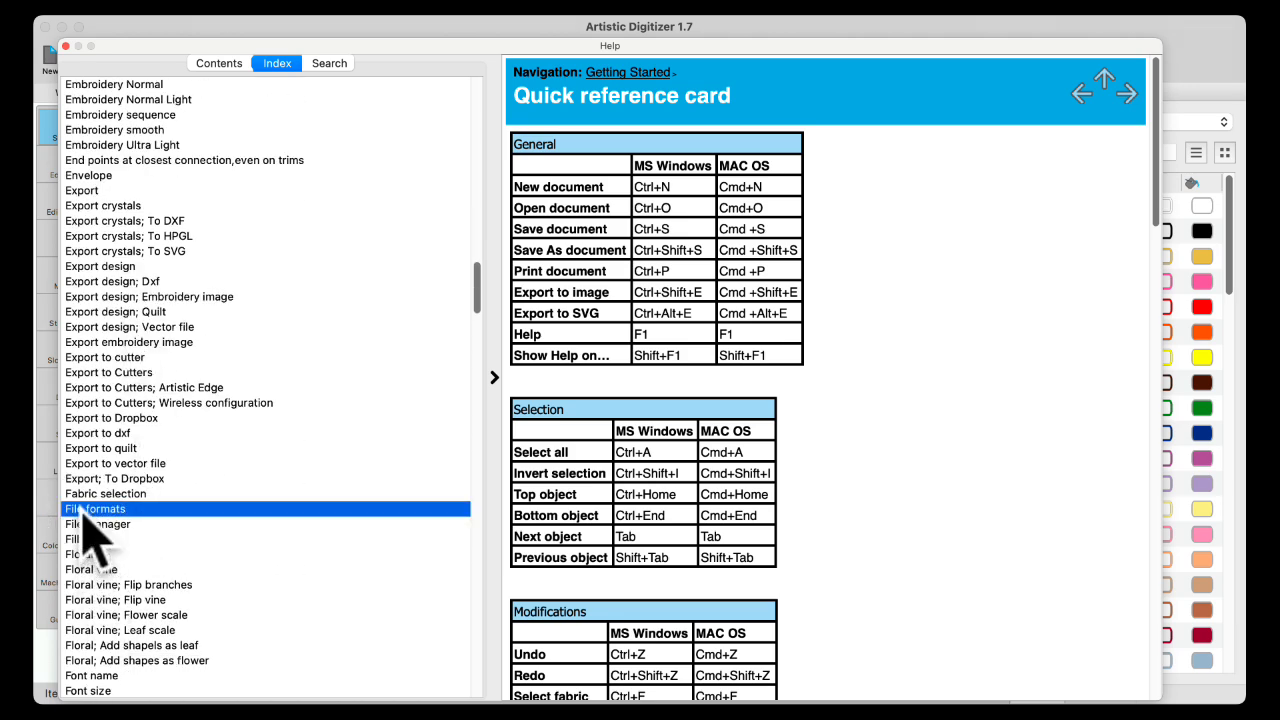
left_click(94, 508)
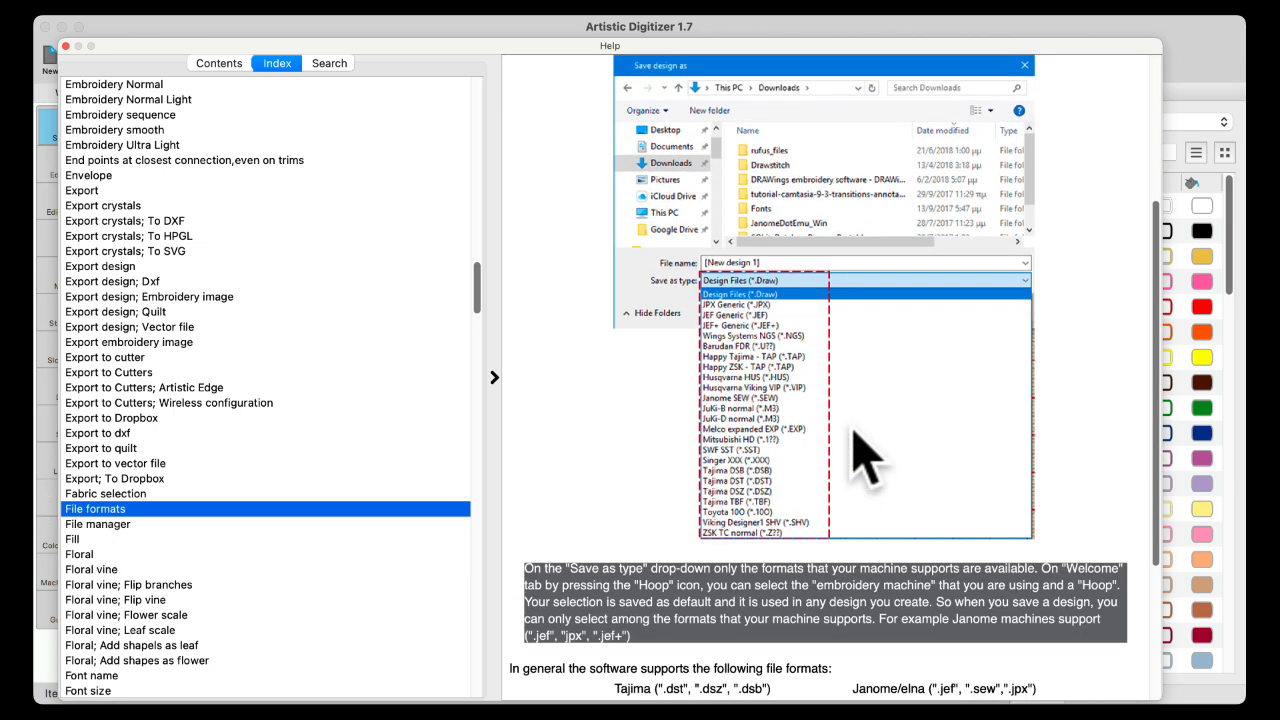
scroll("down", 3)
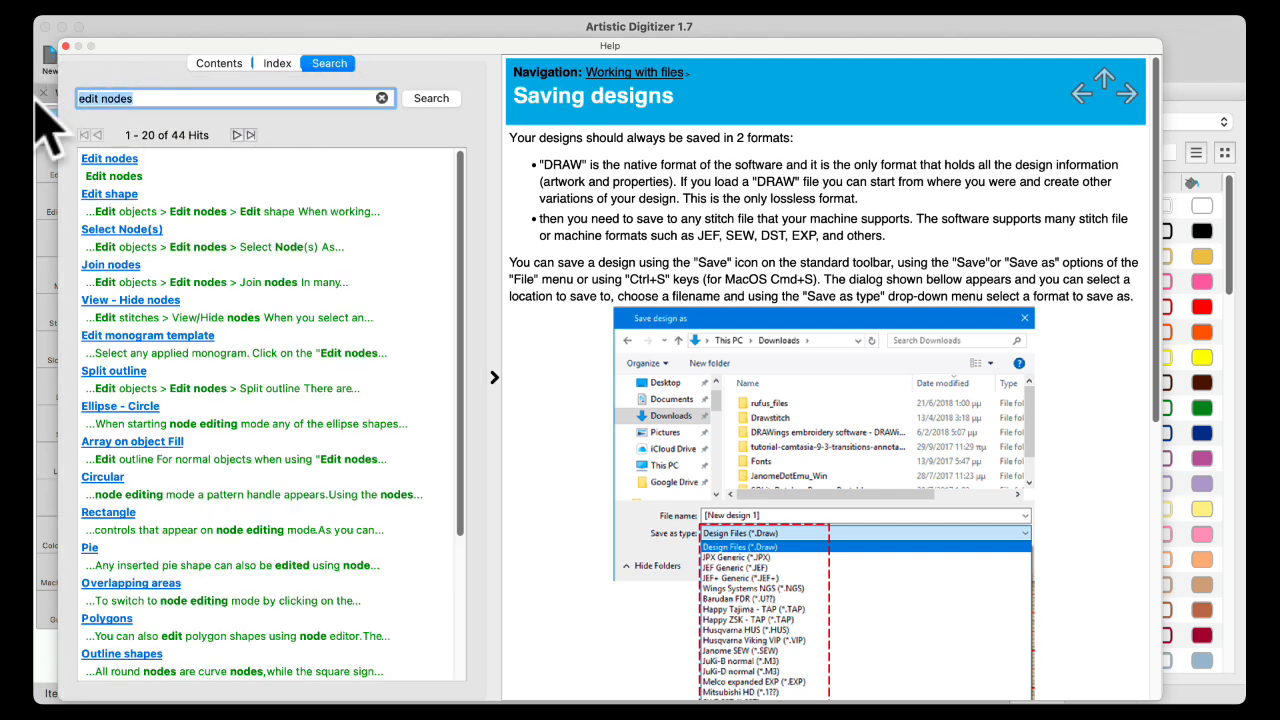
- Search Help for 'color palette' and read the Palette order topic from the results
type("color")
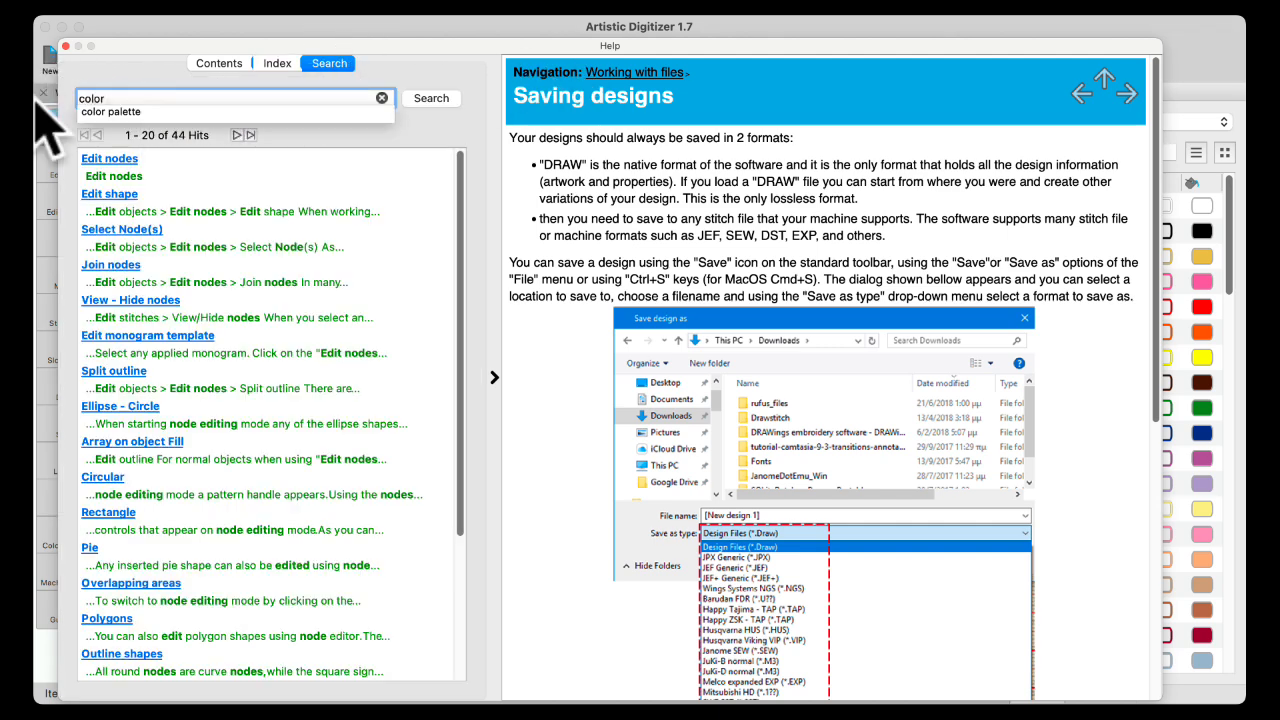
type("palett")
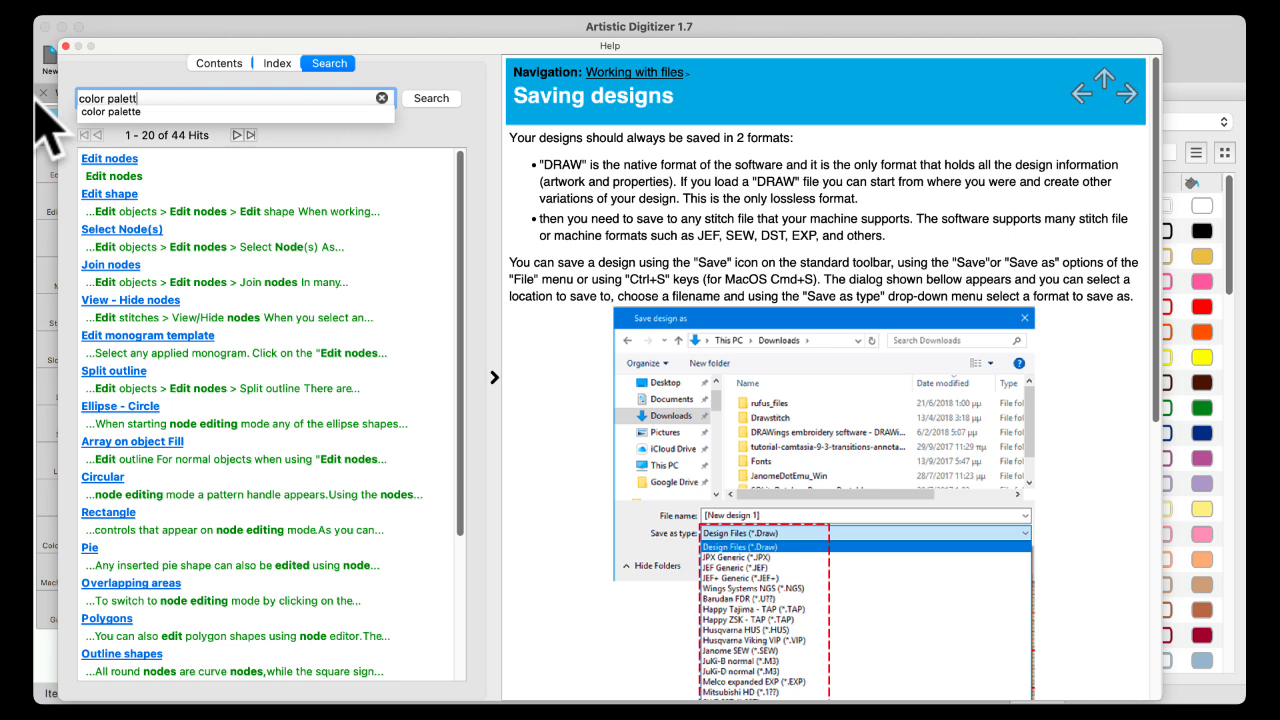
left_click(432, 98)
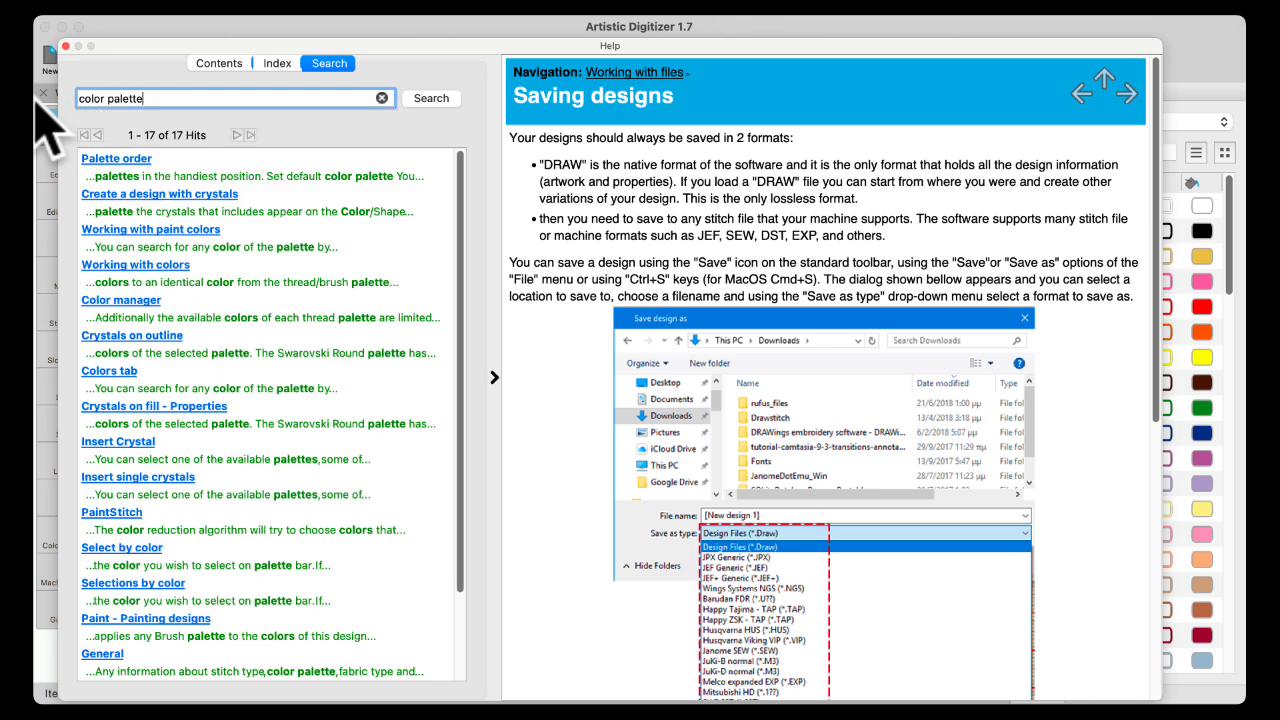
mouse_move(156, 204)
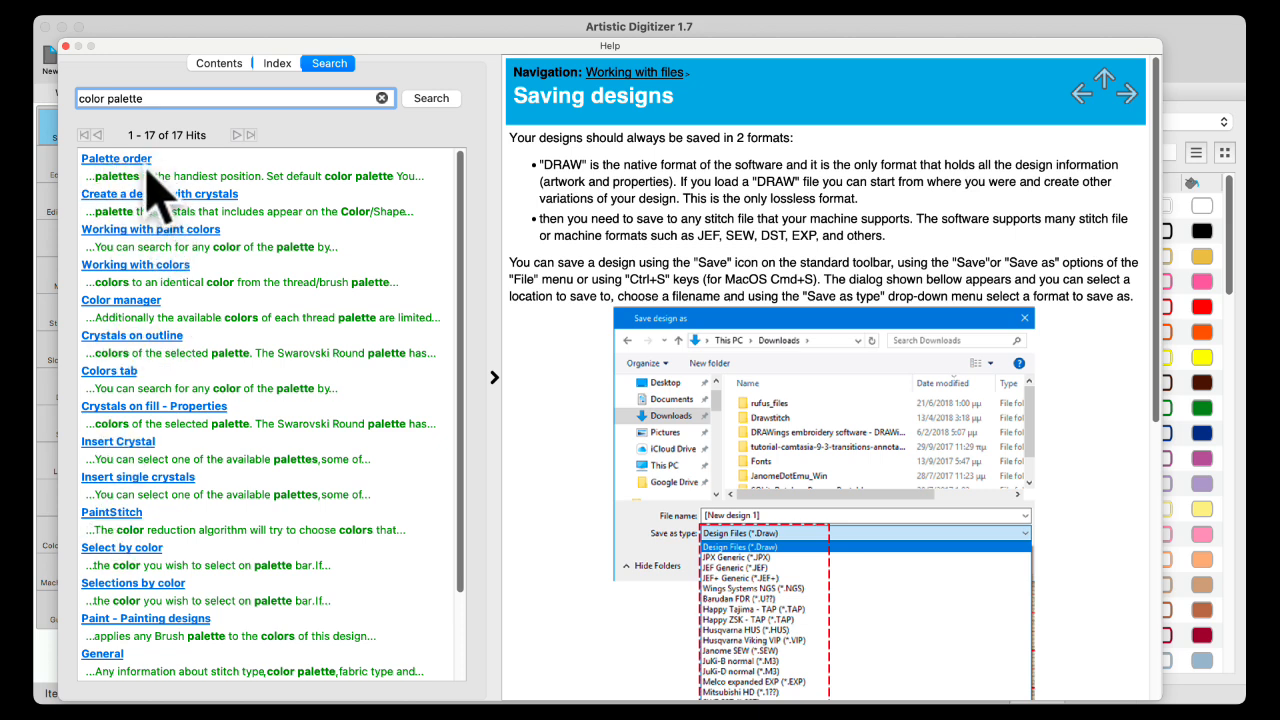
left_click(116, 158)
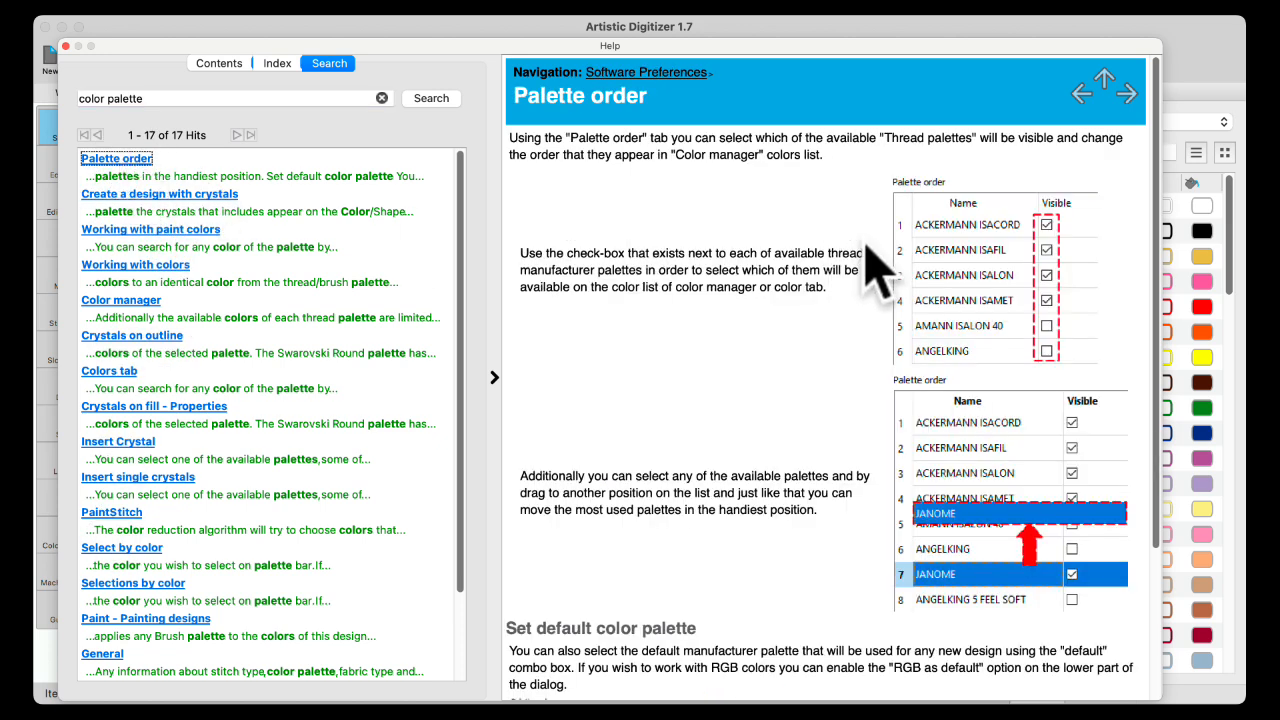
scroll("down", 3)
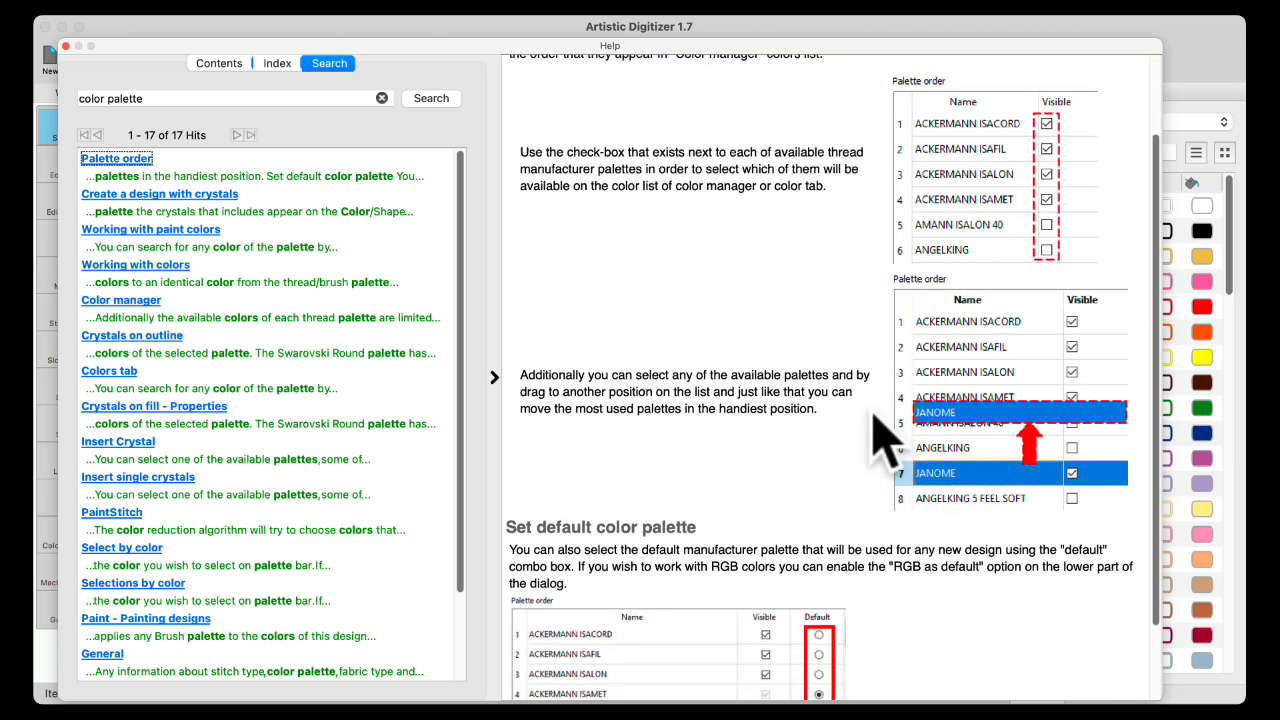
scroll("down", 3)
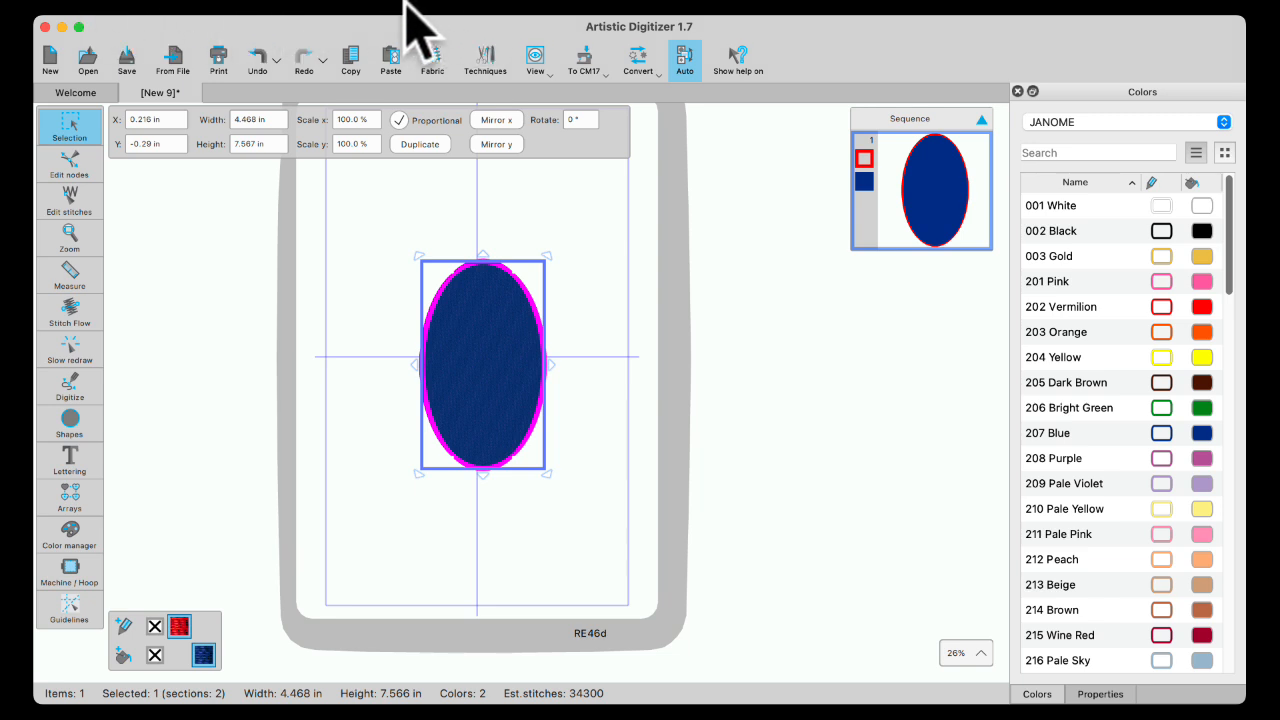
mouse_move(180, 64)
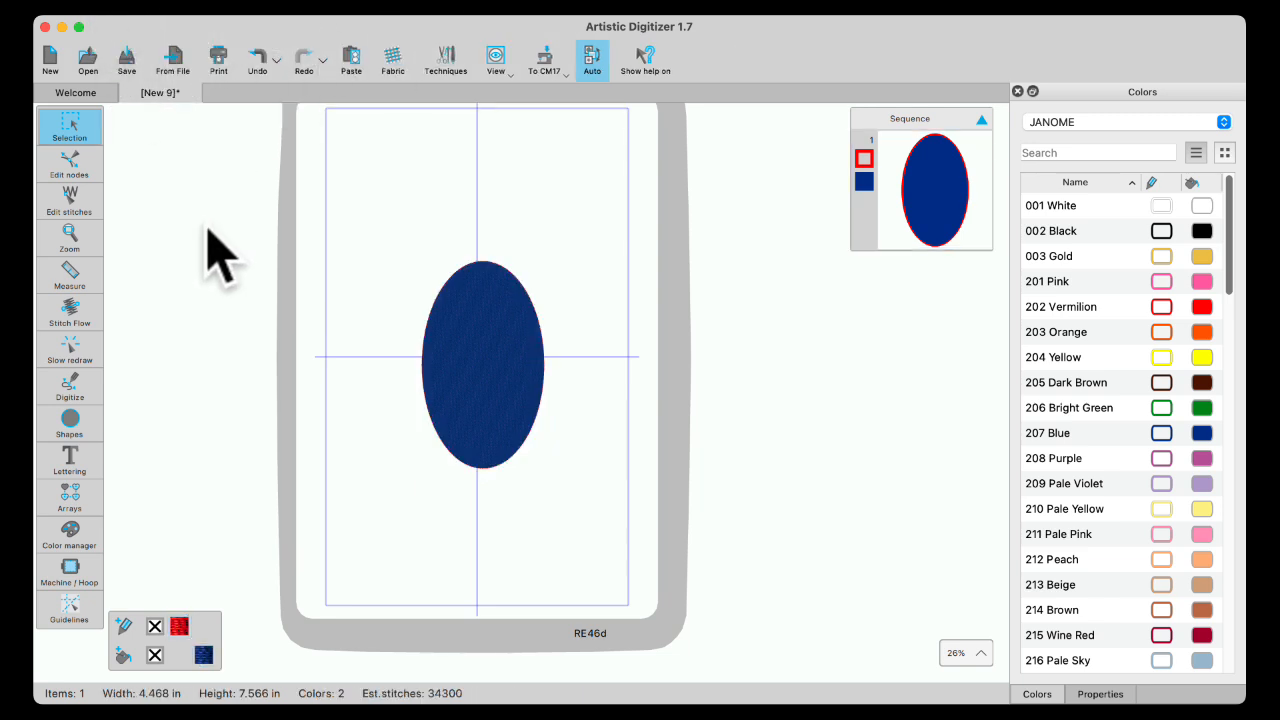
- Select the blue ellipse back on the canvas after leaving Help
left_click(484, 364)
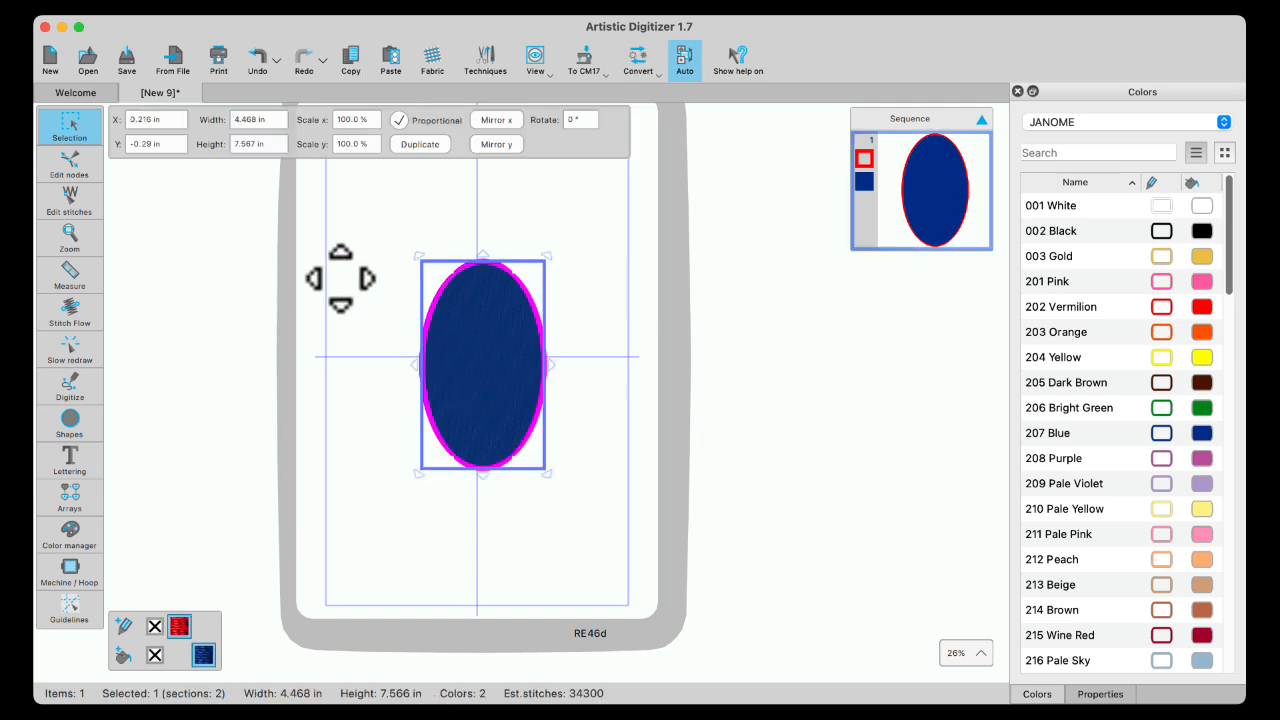
mouse_move(480, 350)
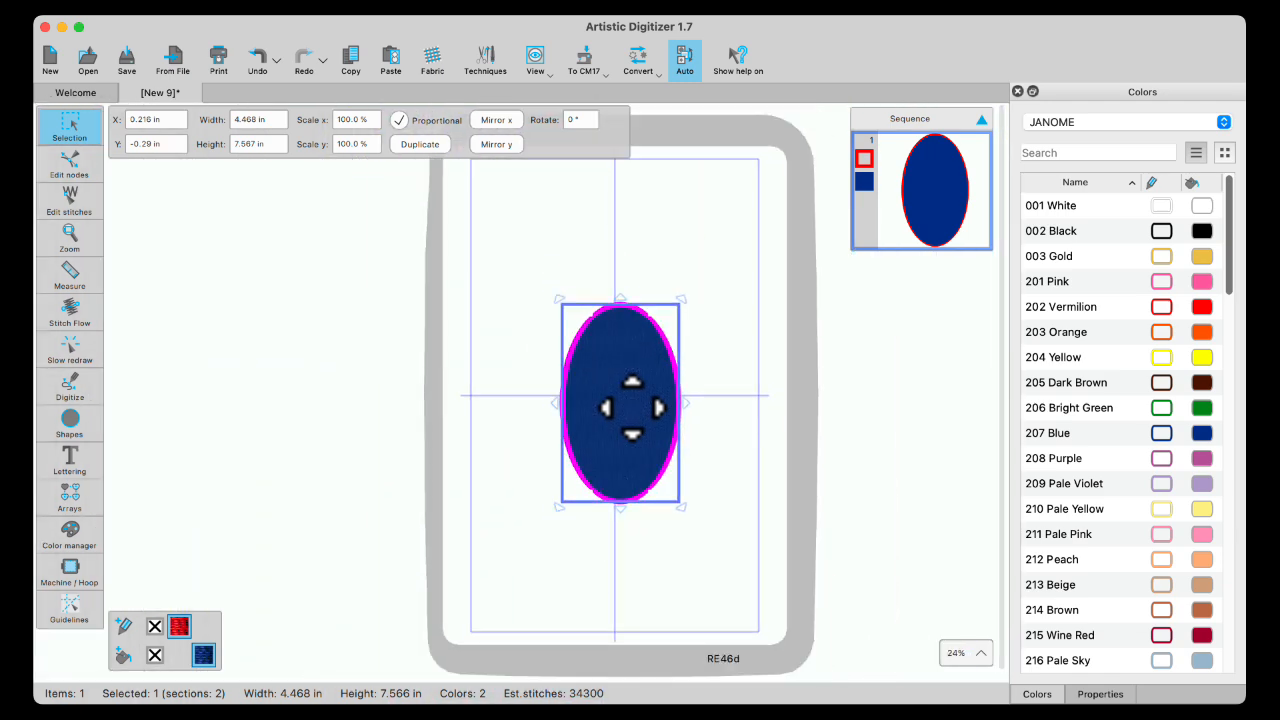
mouse_move(438, 410)
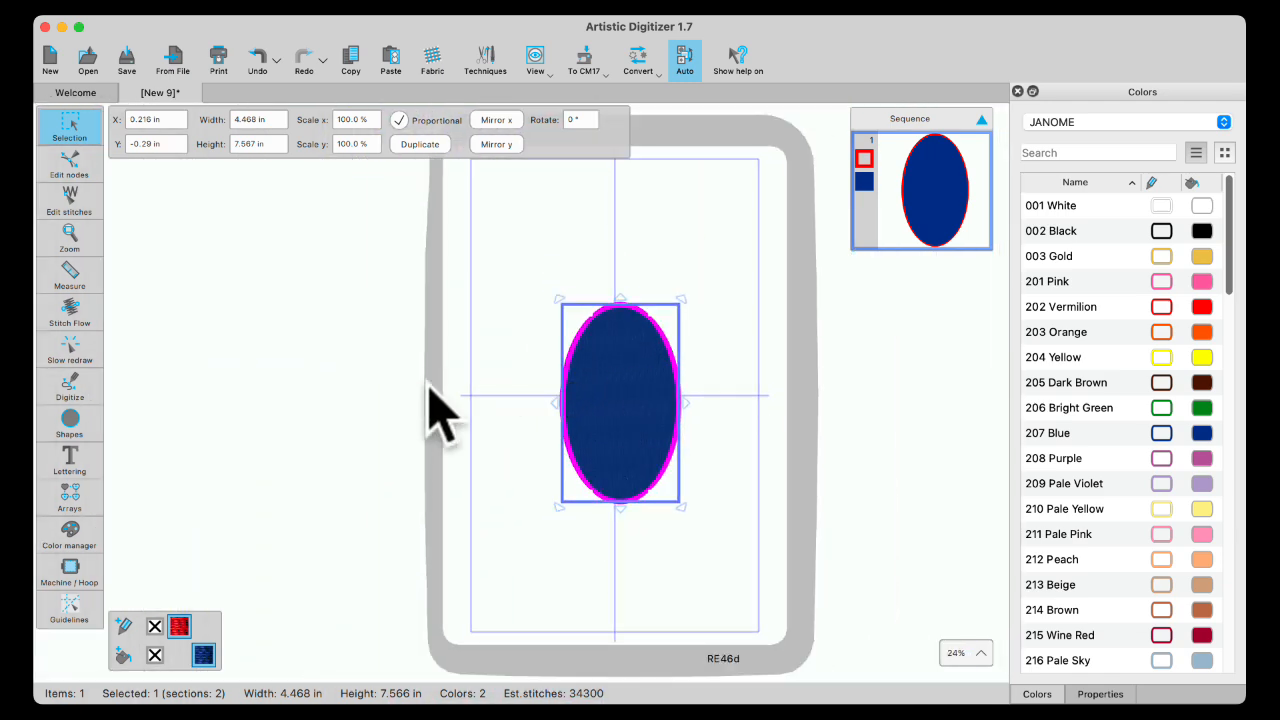
- Zoom in so the blue ellipse appears larger on the canvas
left_click(976, 652)
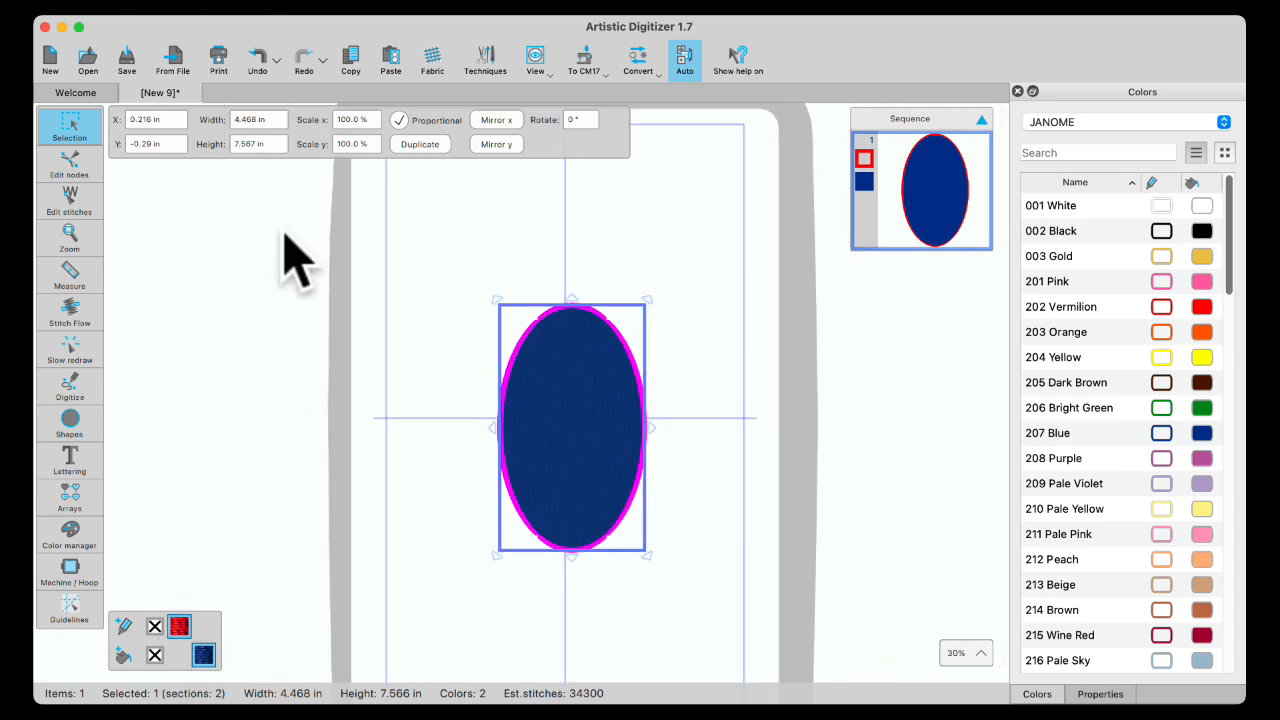
- Pan the view to recentre the hoop, then return to the Selection tool
left_click(68, 238)
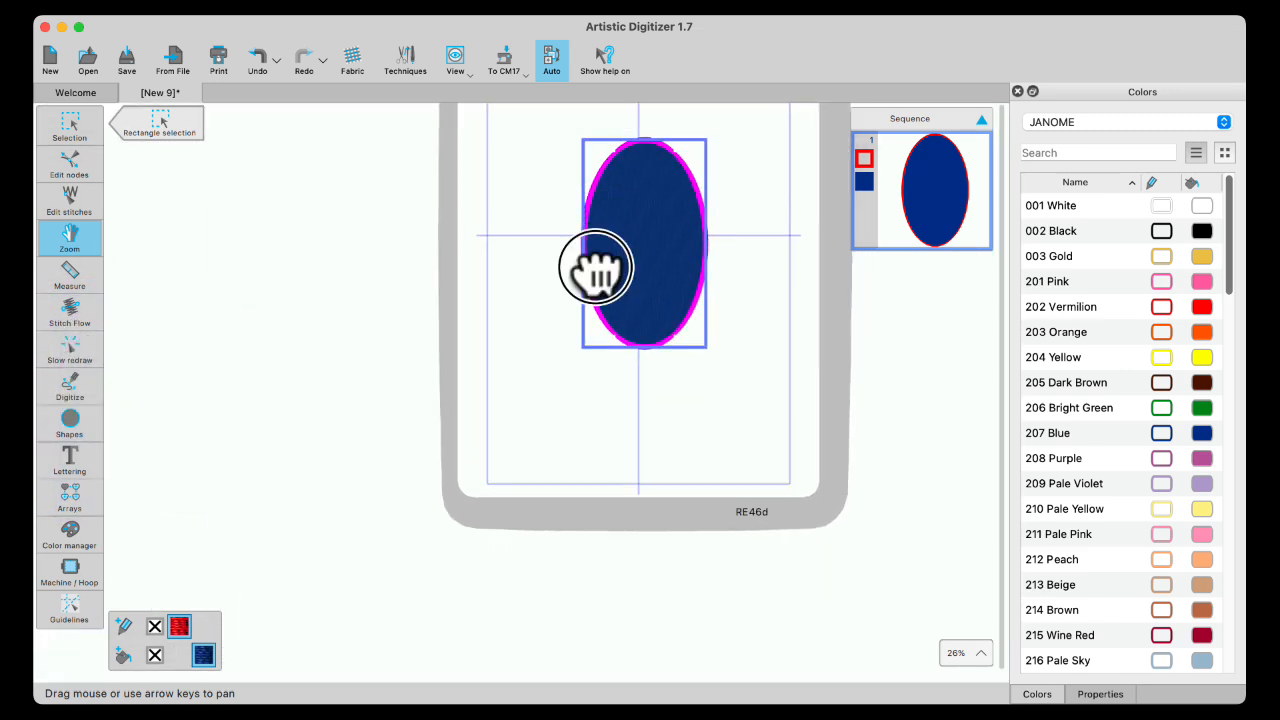
left_click_drag(596, 268, 452, 352)
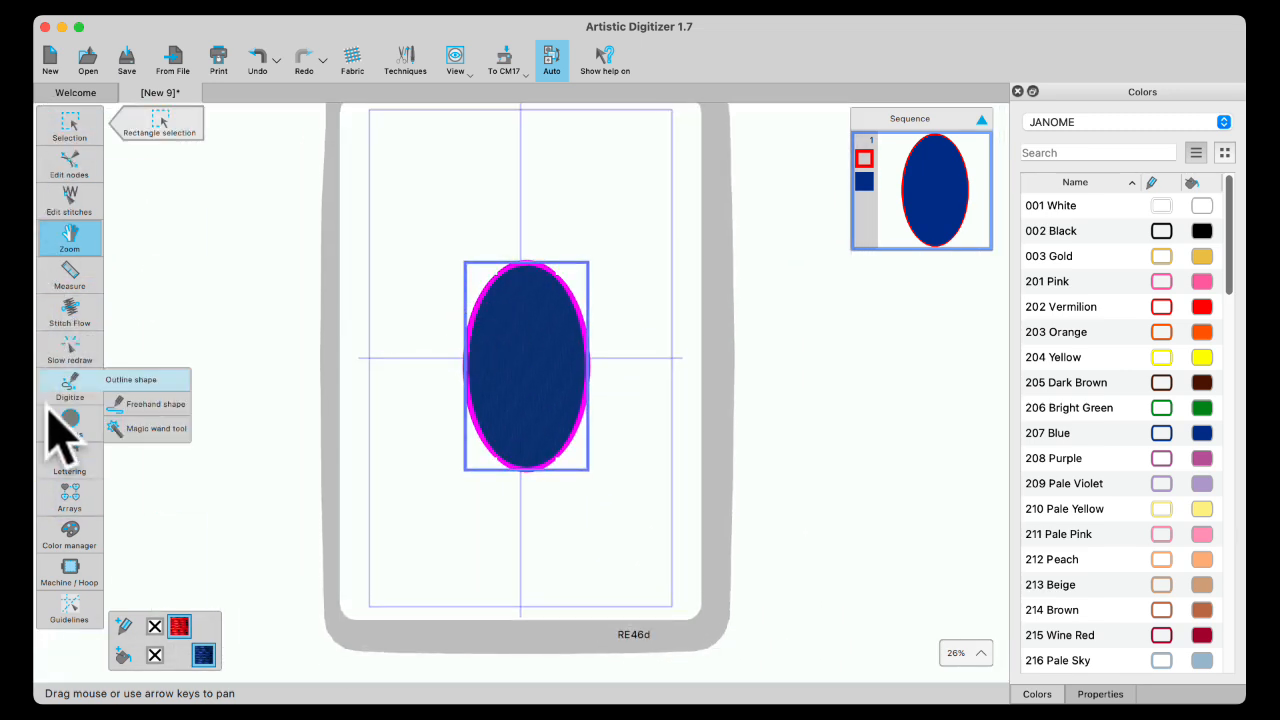
left_click(68, 124)
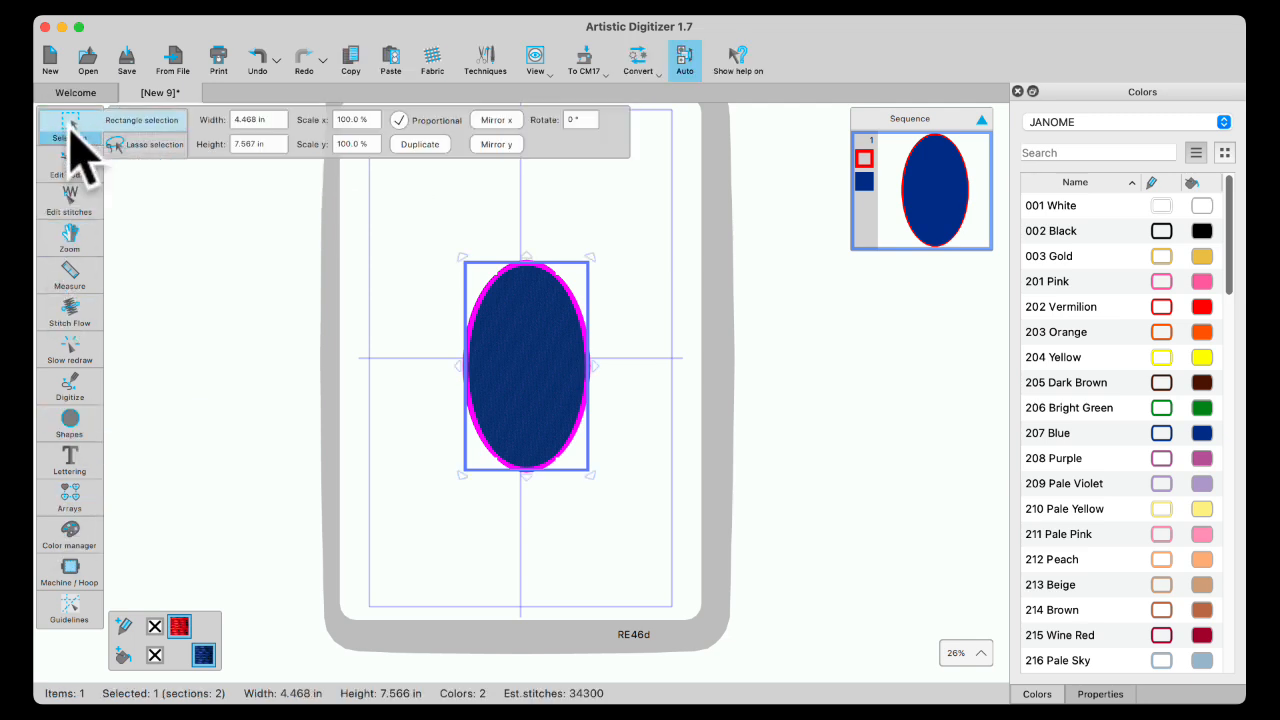
mouse_move(70, 140)
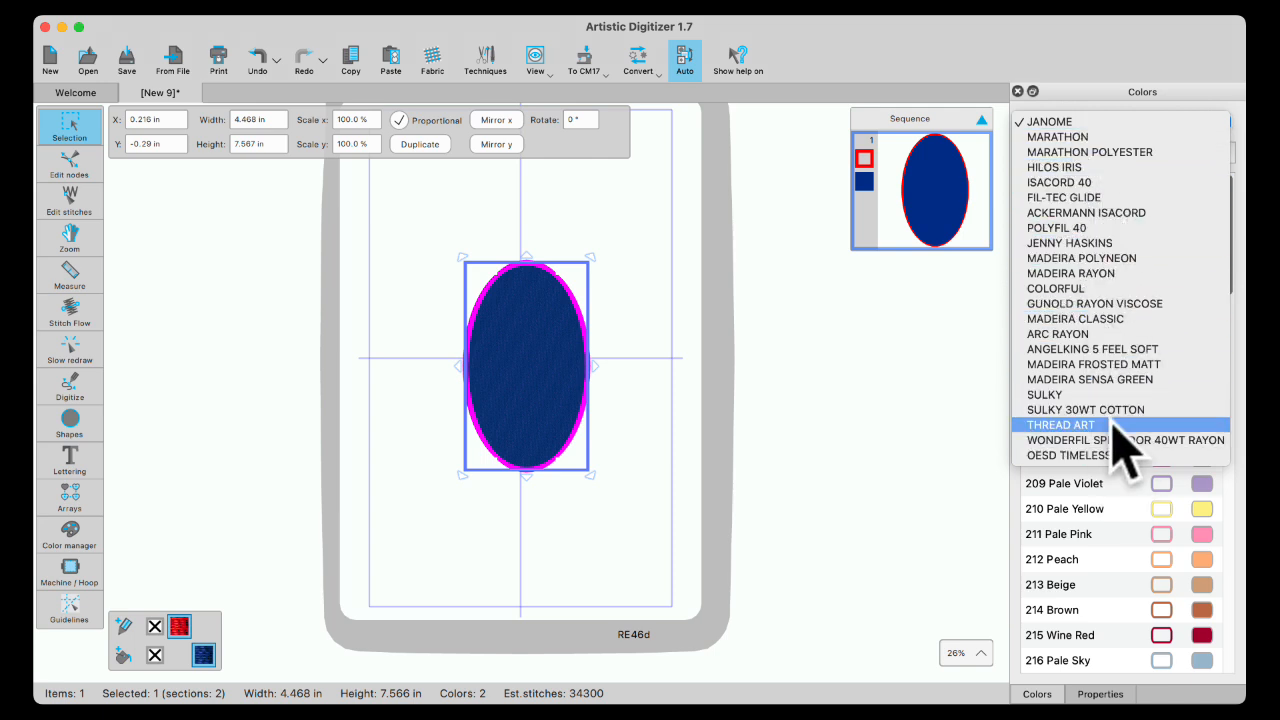
mouse_move(1120, 394)
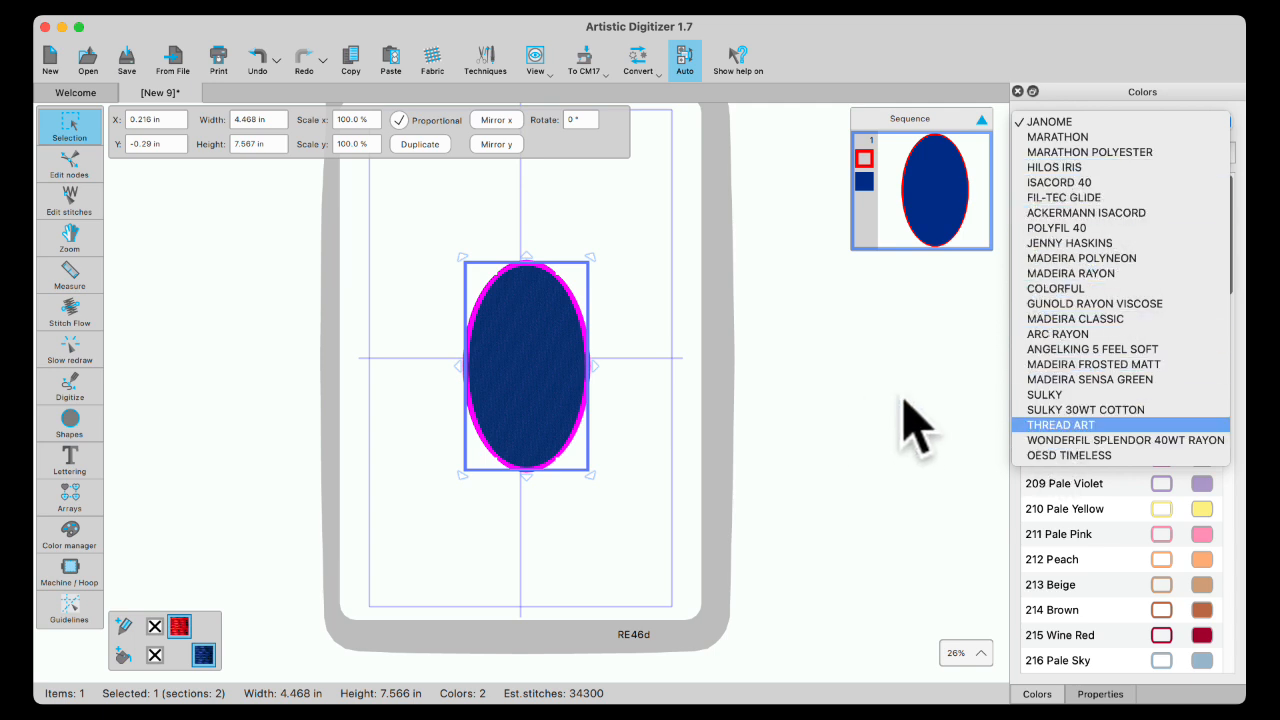
left_click(1048, 122)
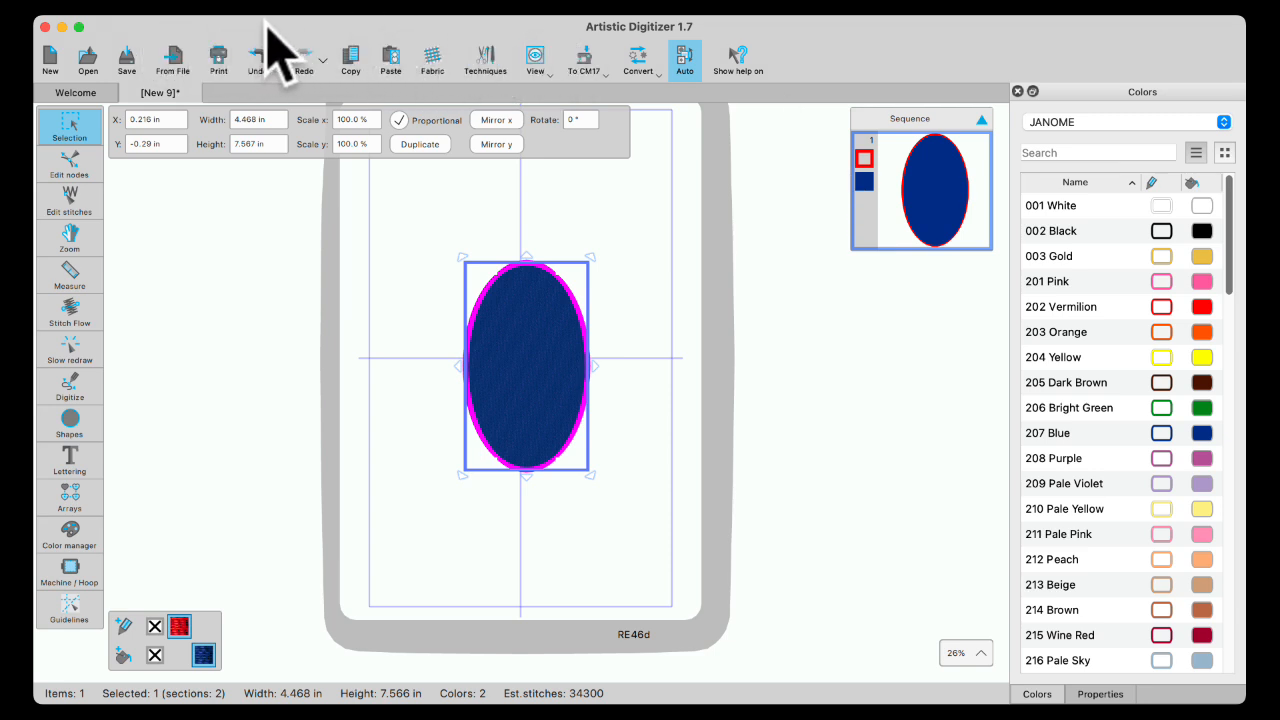
mouse_move(130, 44)
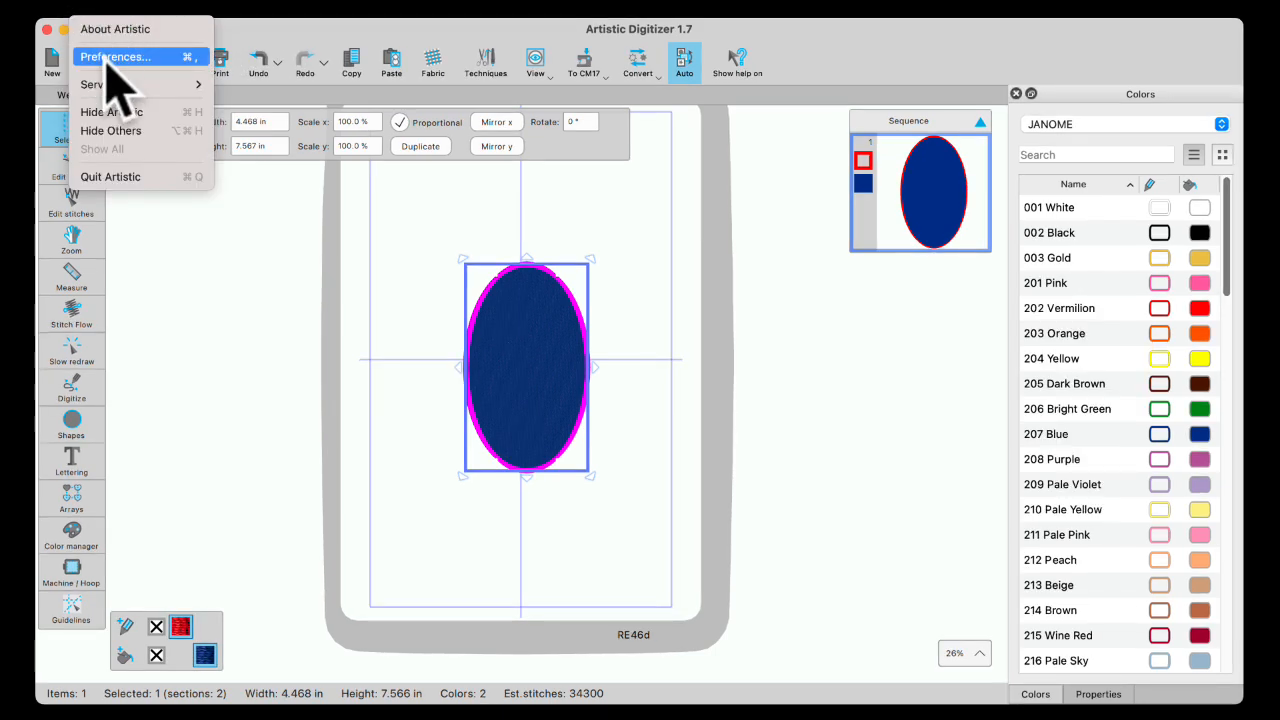
- Bring up the Preferences dialog on its General settings
left_click(114, 56)
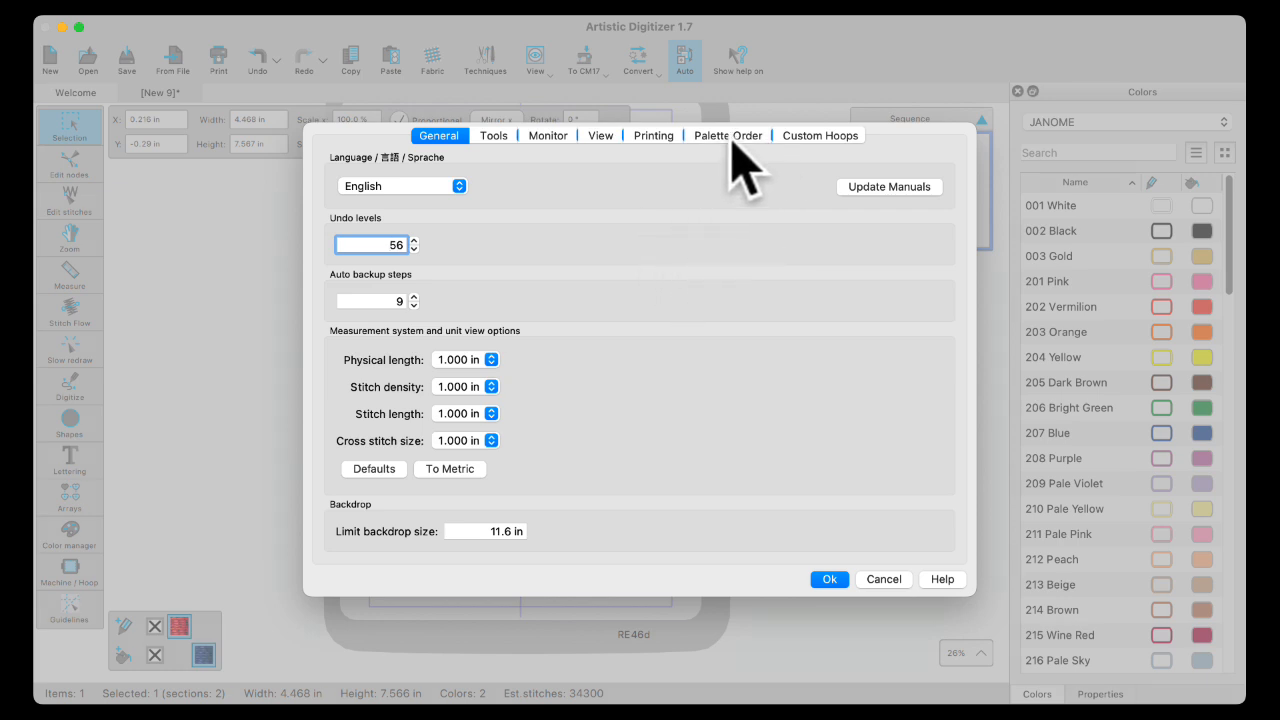
- Move ANGELKING 5 FEEL SOFT up to ninth in the Palette Order list, below POLYFIL 40
left_click(728, 136)
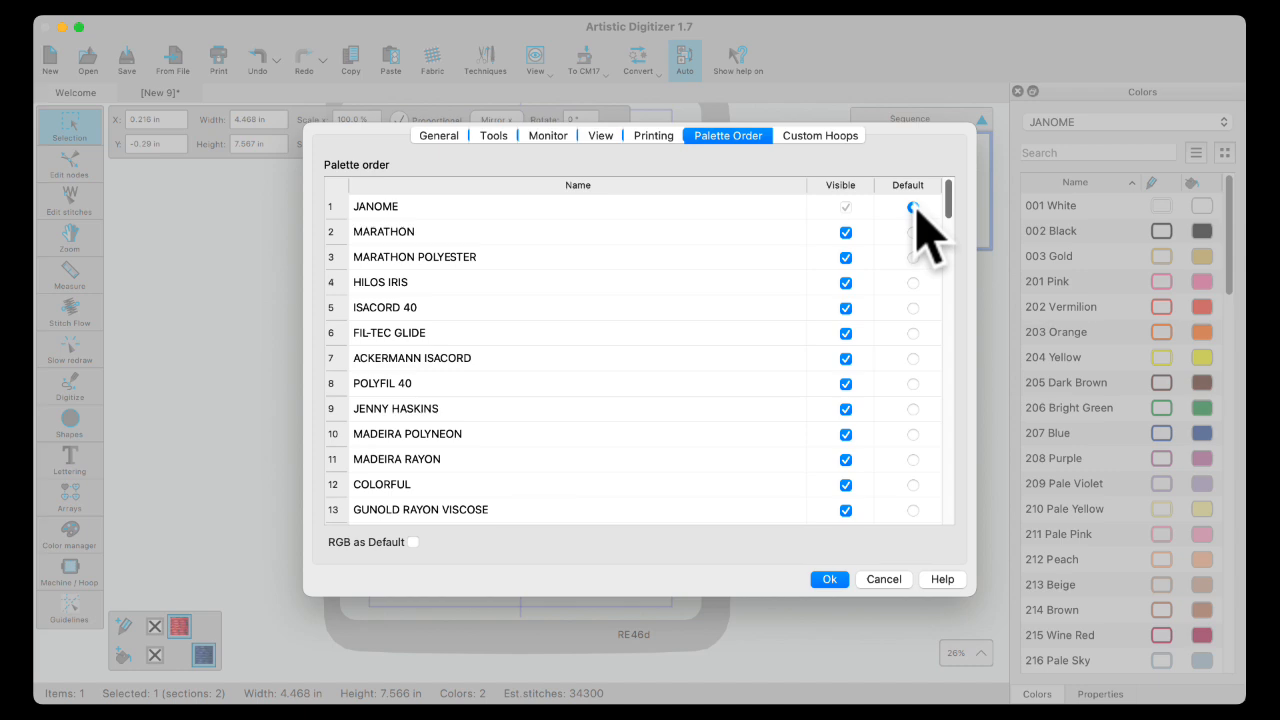
scroll("down", 3)
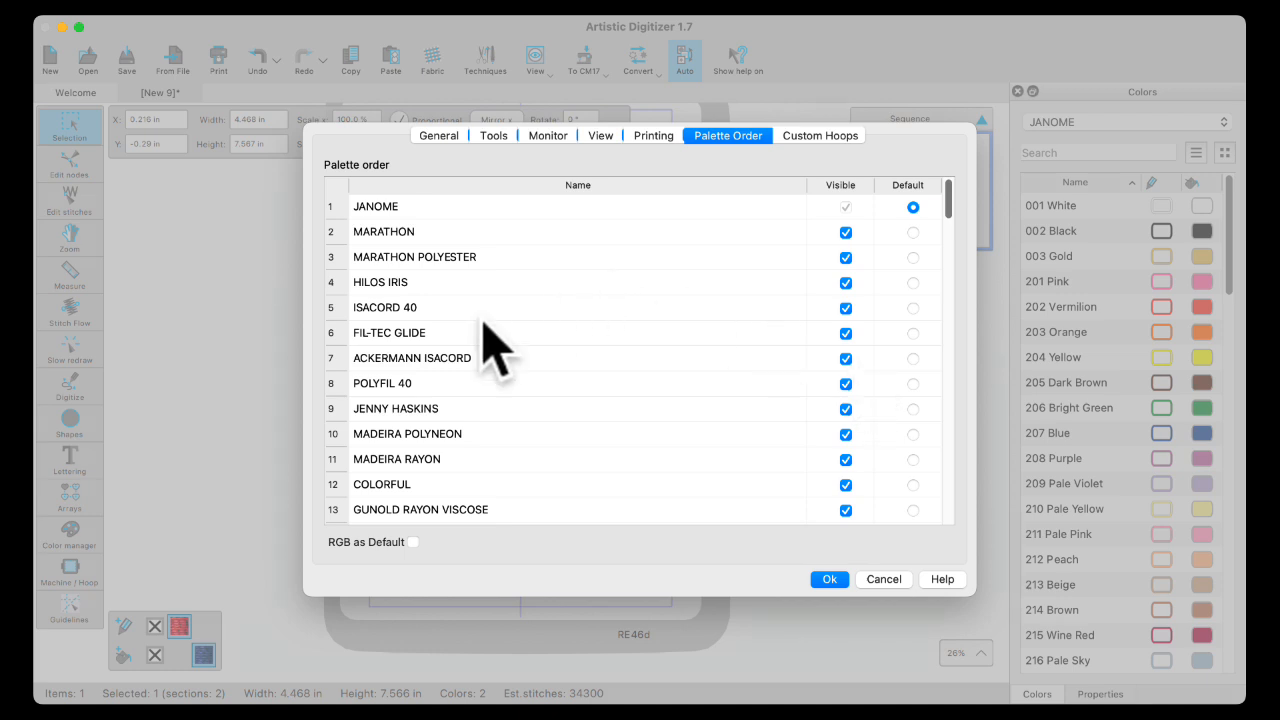
scroll("down", 3)
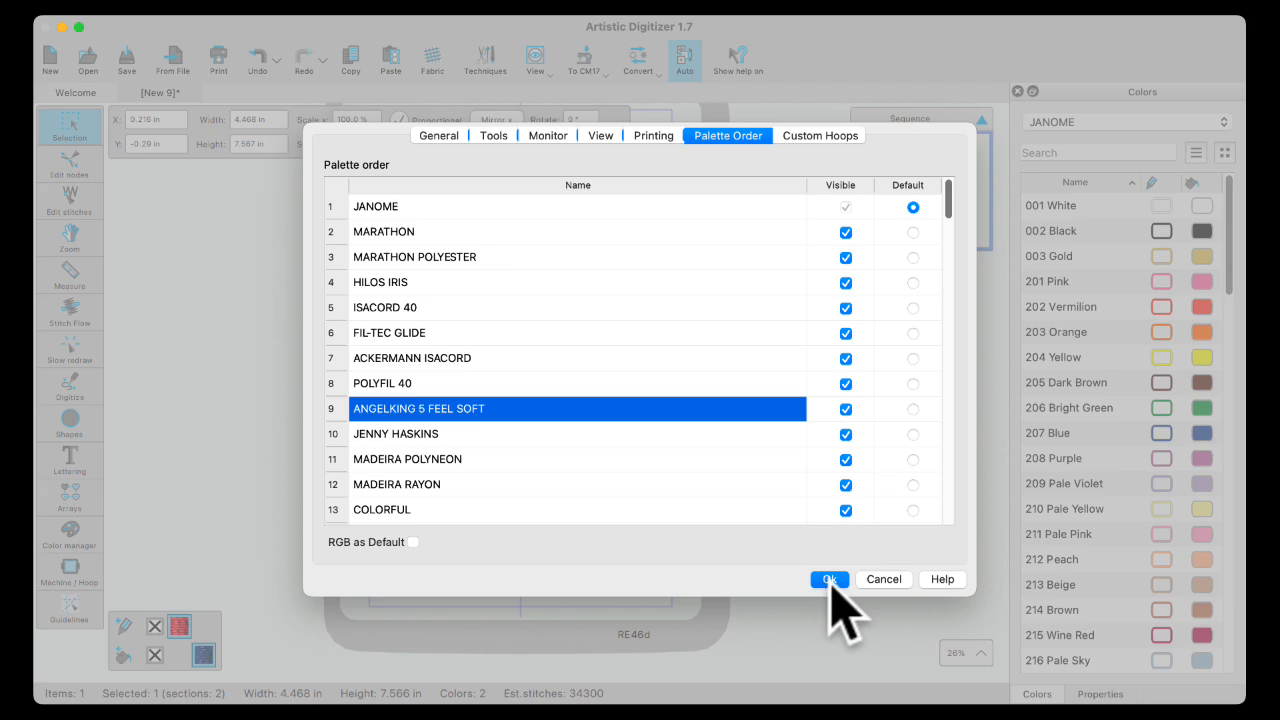
- Save the palette order, load the MARATHON palette and verify ANGELKING follows POLYFIL 40
left_click(828, 580)
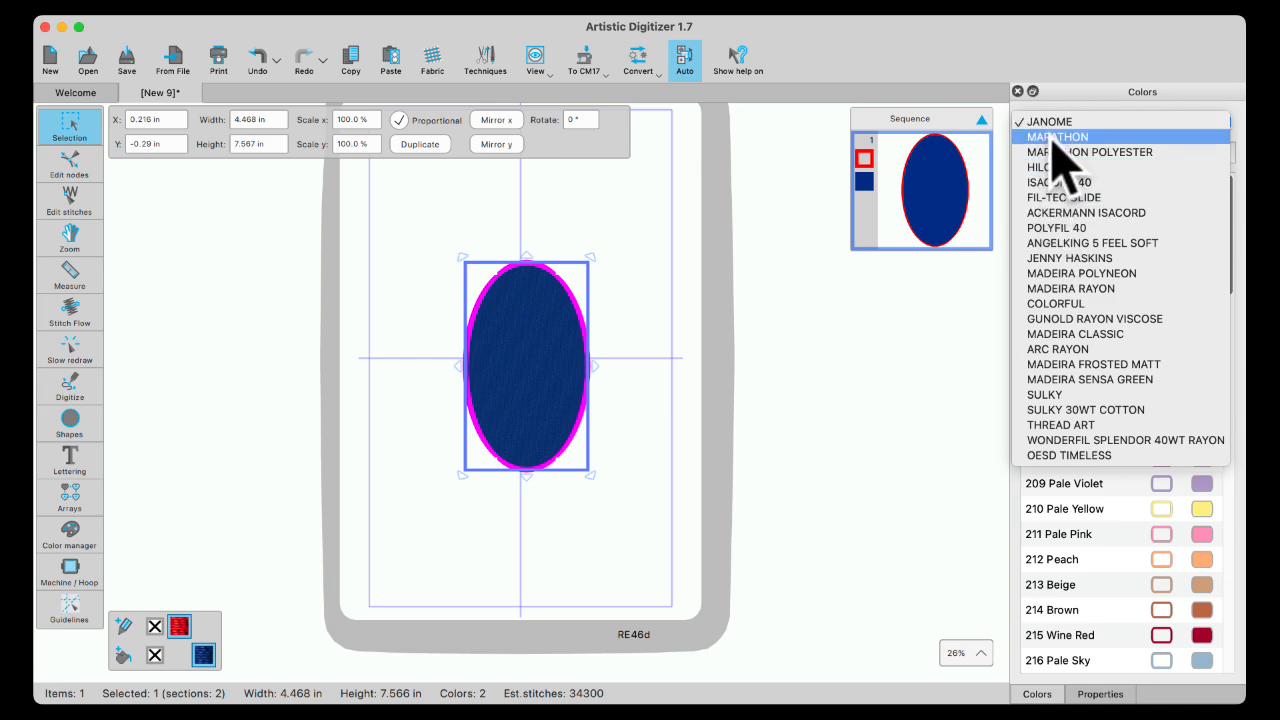
left_click(1056, 136)
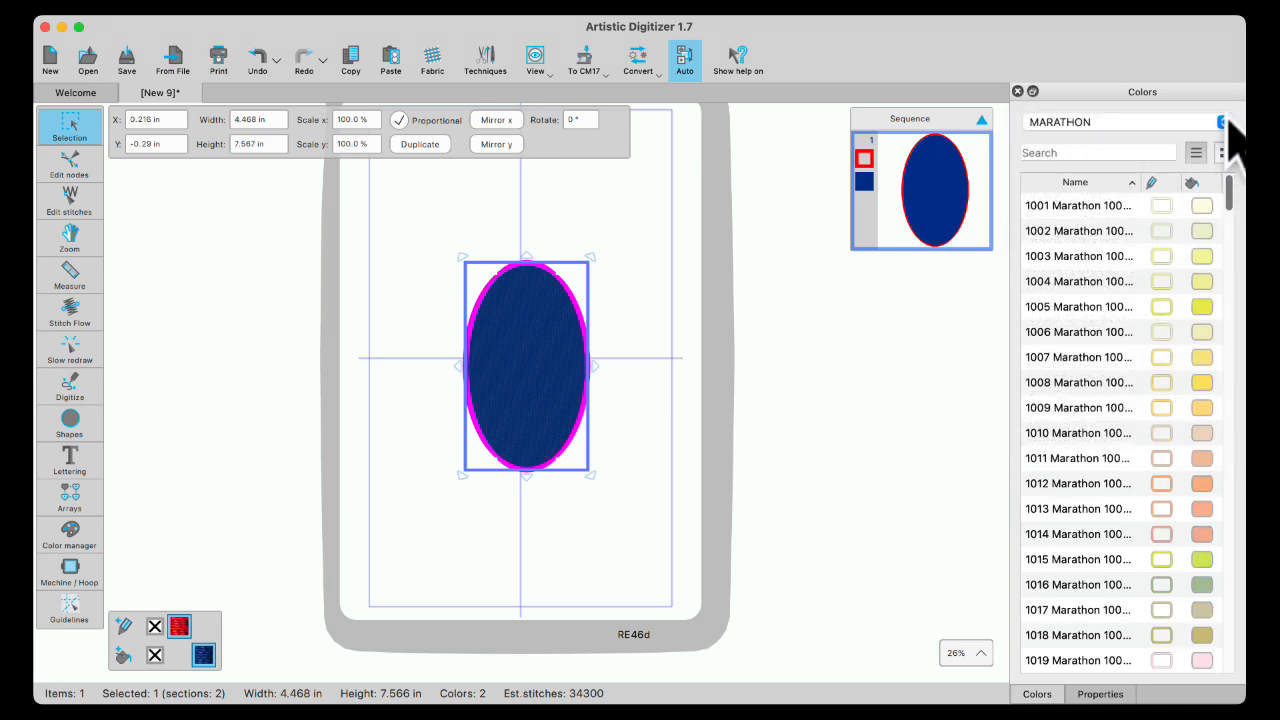
left_click(1220, 122)
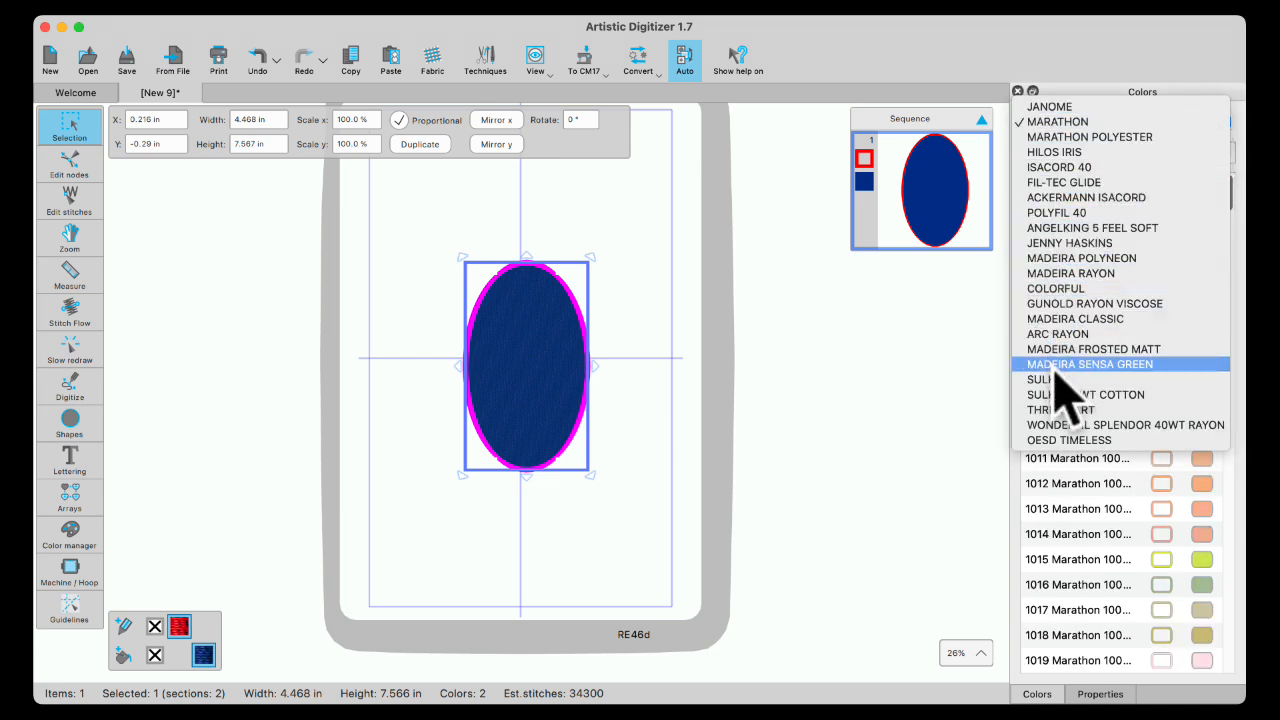